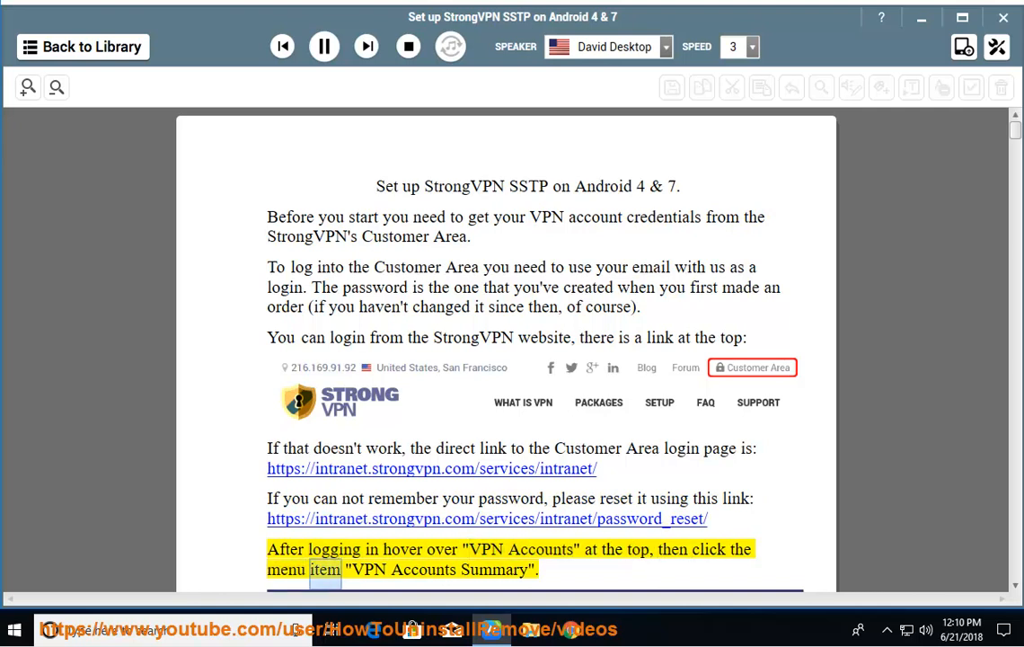
Step: Scroll along as the guide reads the Customer Area login and example credentials
{"action": "scroll", "scroll_direction": "down", "scroll_amount": 3}
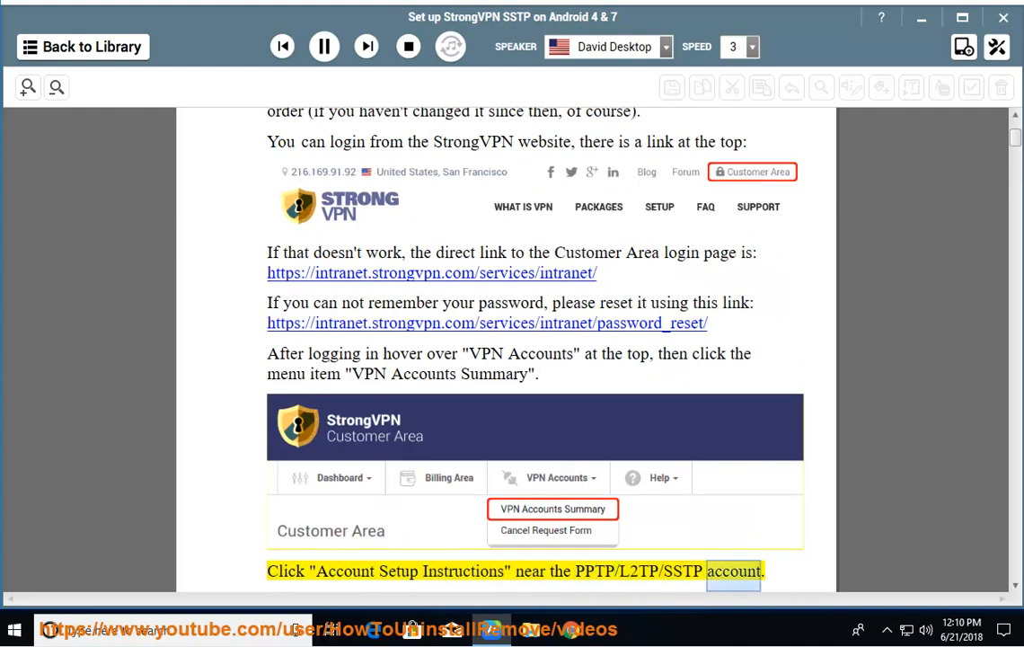
{"action": "scroll", "scroll_direction": "down", "scroll_amount": 3}
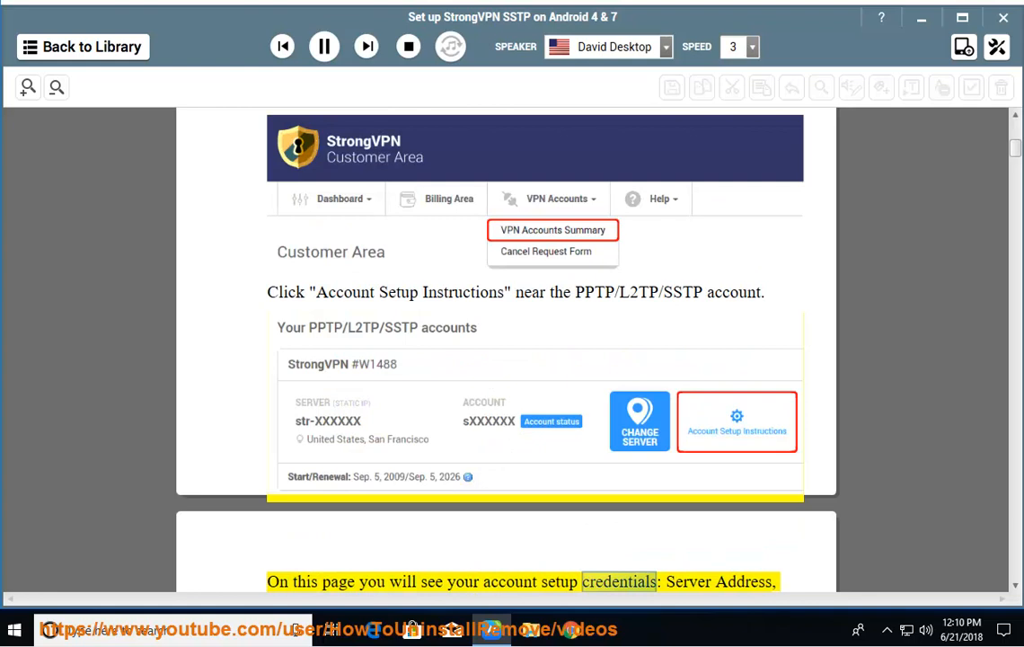
{"action": "scroll", "scroll_direction": "down", "scroll_amount": 3}
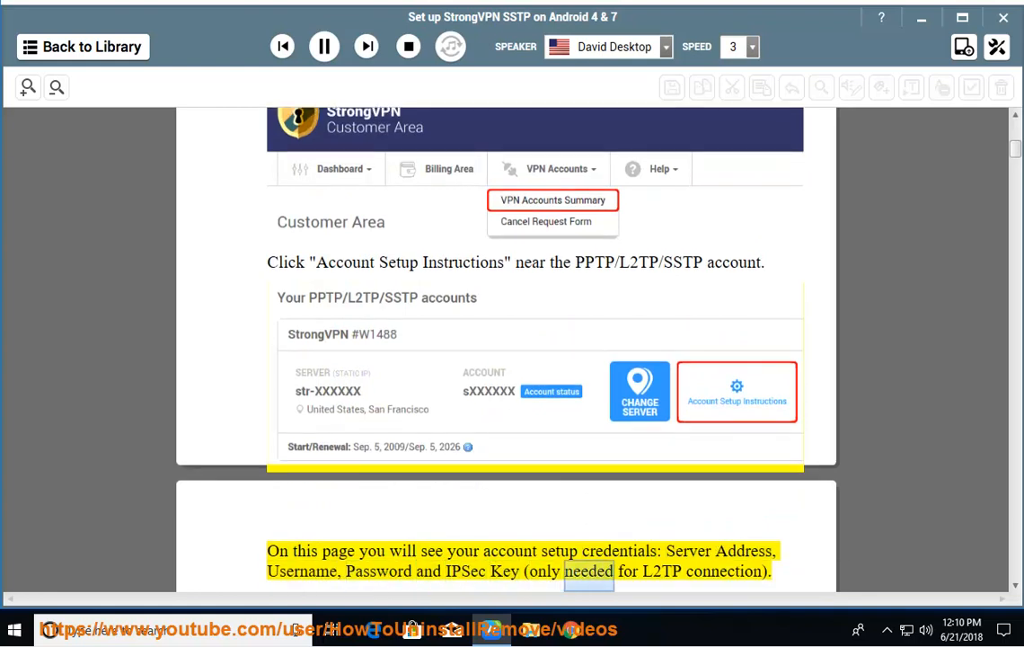
{"action": "scroll", "scroll_direction": "down", "scroll_amount": 3}
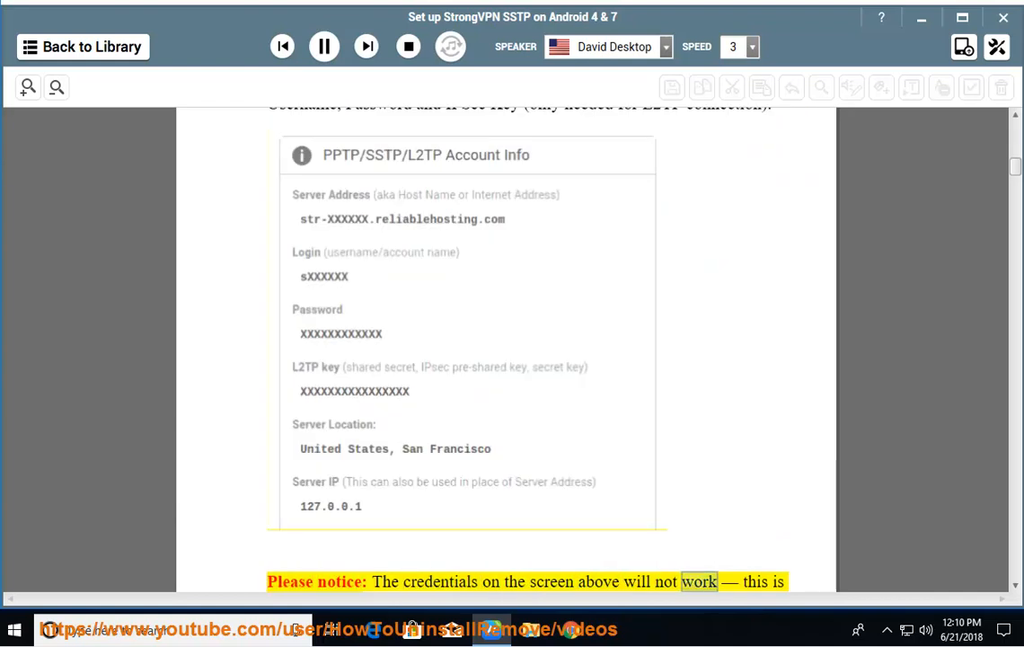
{"action": "scroll", "scroll_direction": "down", "scroll_amount": 3}
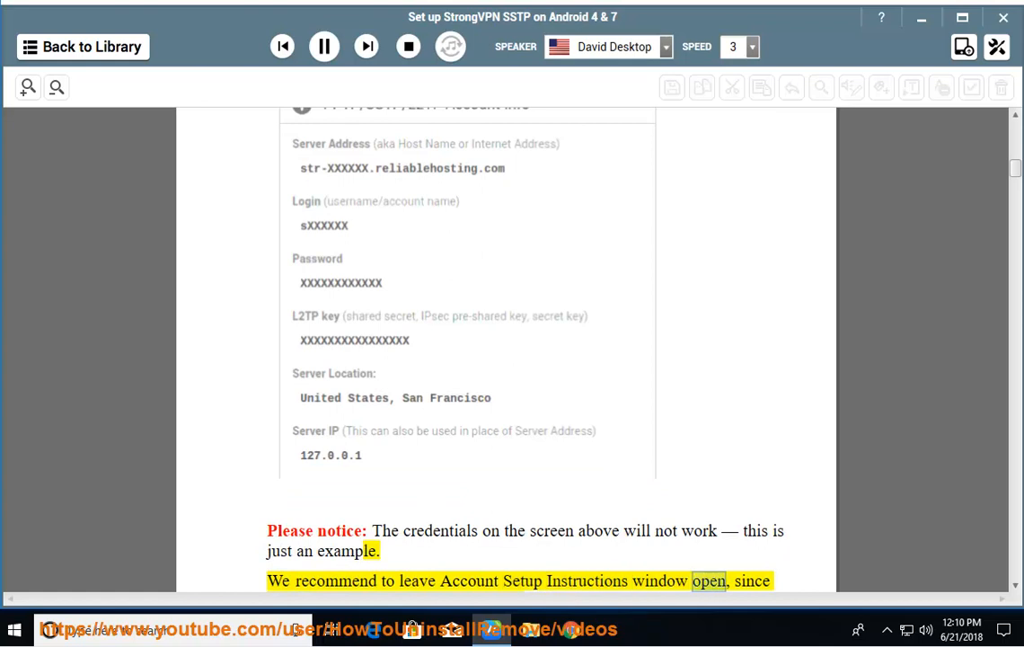
{"action": "scroll", "scroll_direction": "down", "scroll_amount": 3}
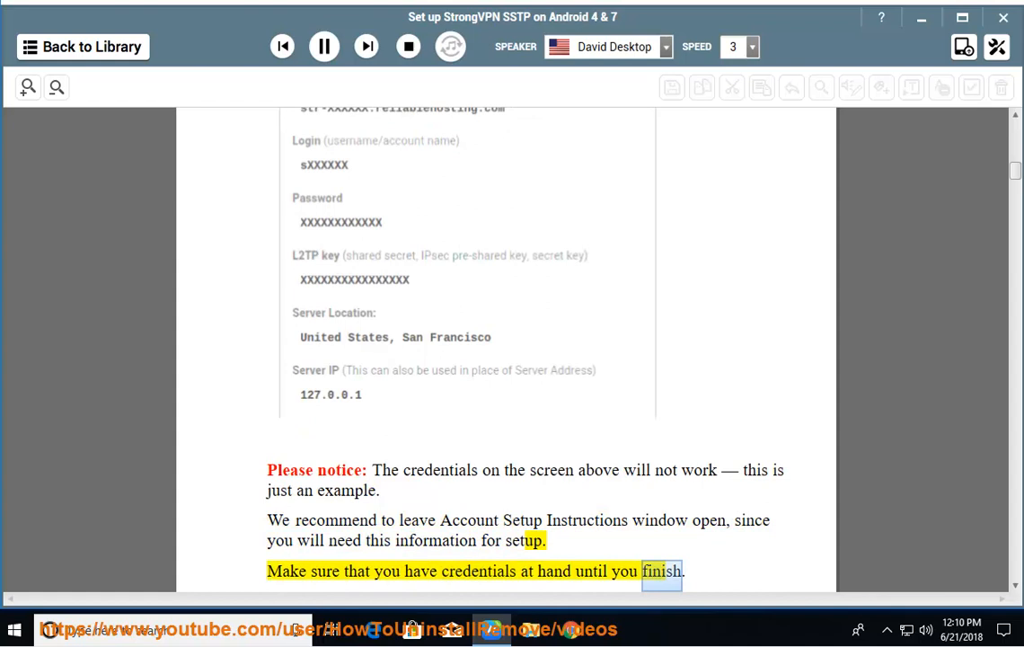
Step: Follow the narration through the third-party app warning and Android compatibility notes to step 1
{"action": "scroll", "scroll_direction": "down", "scroll_amount": 3}
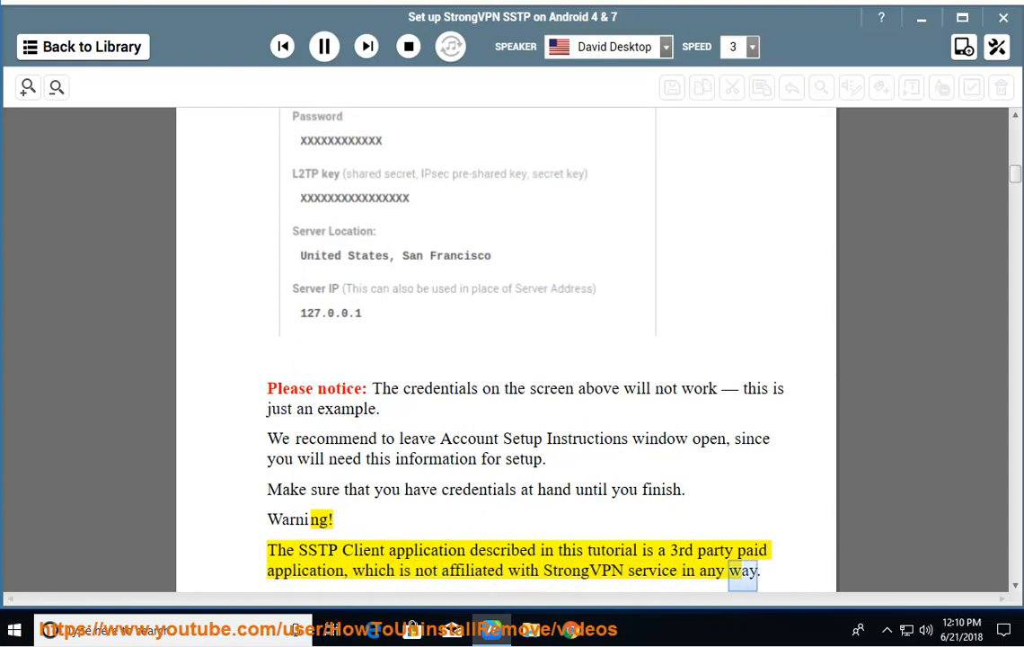
{"action": "scroll", "scroll_direction": "down", "scroll_amount": 3}
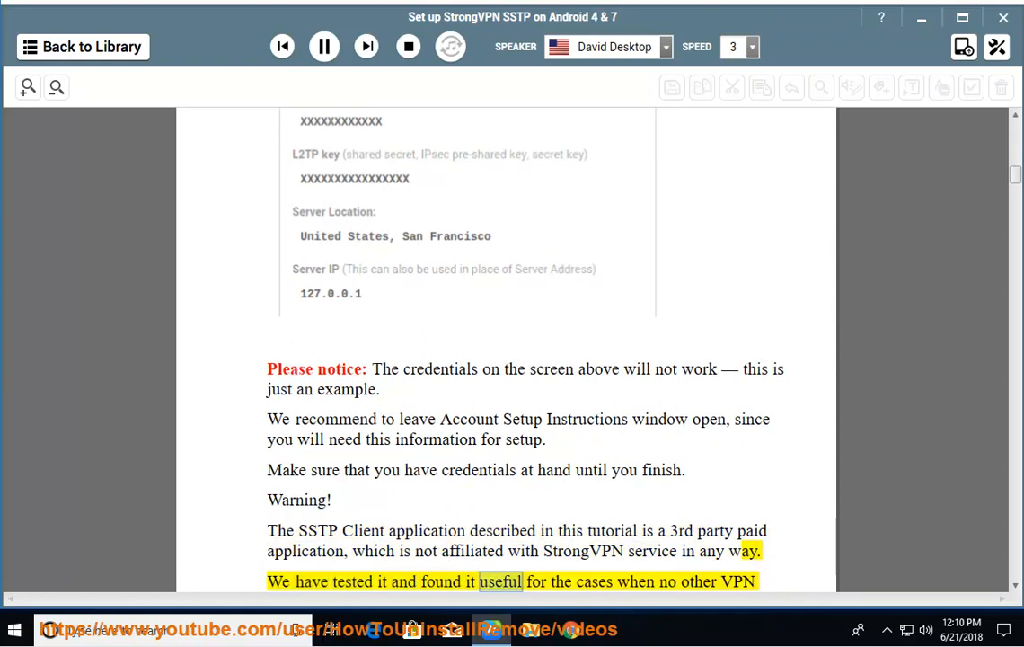
{"action": "scroll", "scroll_direction": "down", "scroll_amount": 3}
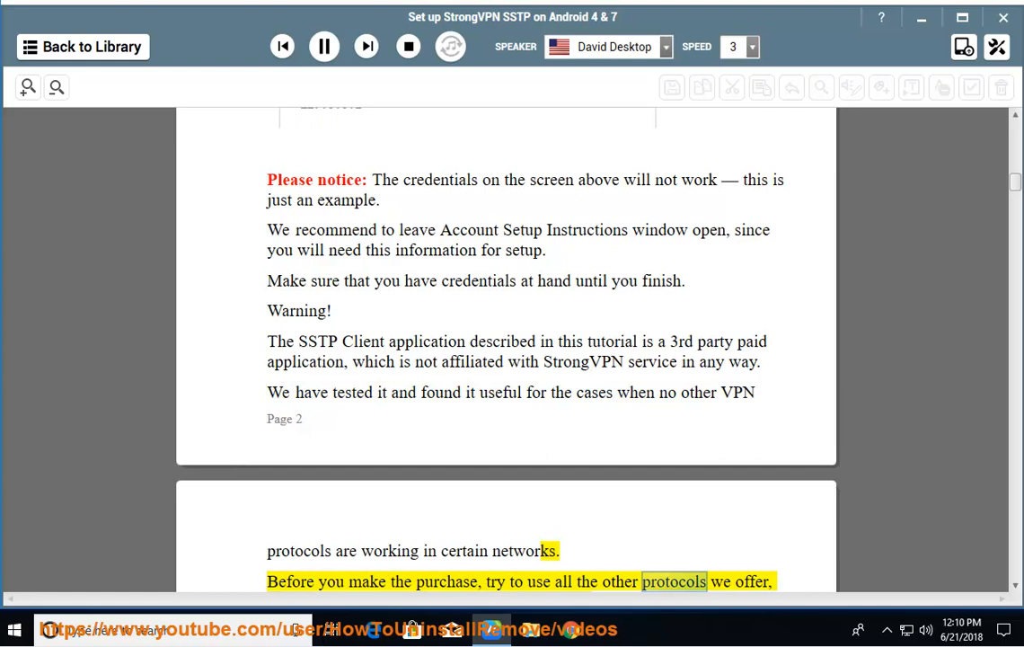
{"action": "scroll", "scroll_direction": "up", "scroll_amount": 3}
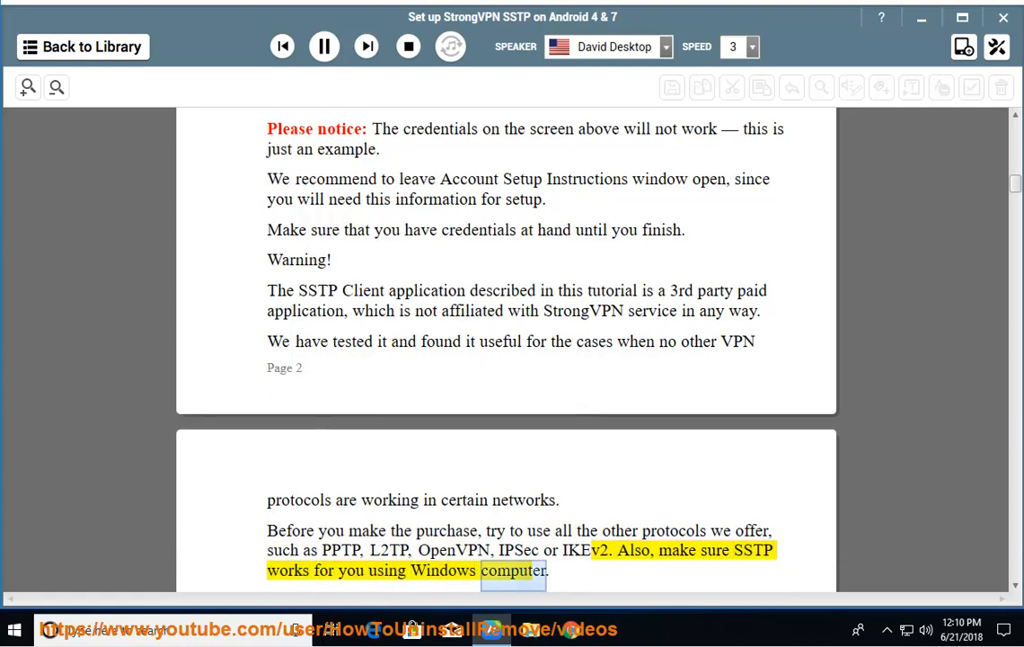
{"action": "scroll", "scroll_direction": "down", "scroll_amount": 3}
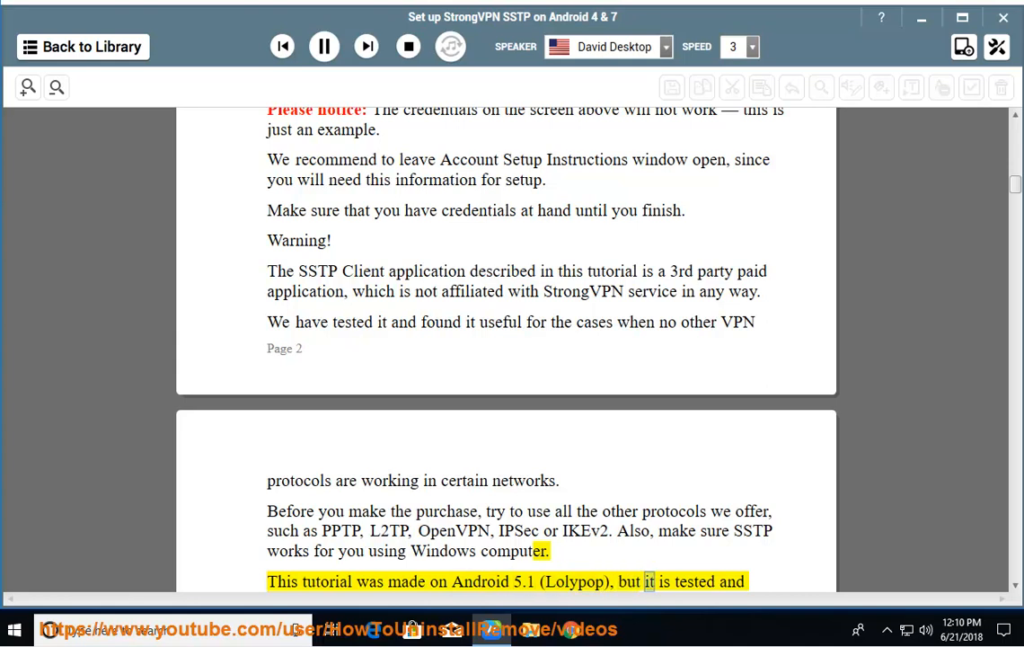
{"action": "scroll", "scroll_direction": "down", "scroll_amount": 3}
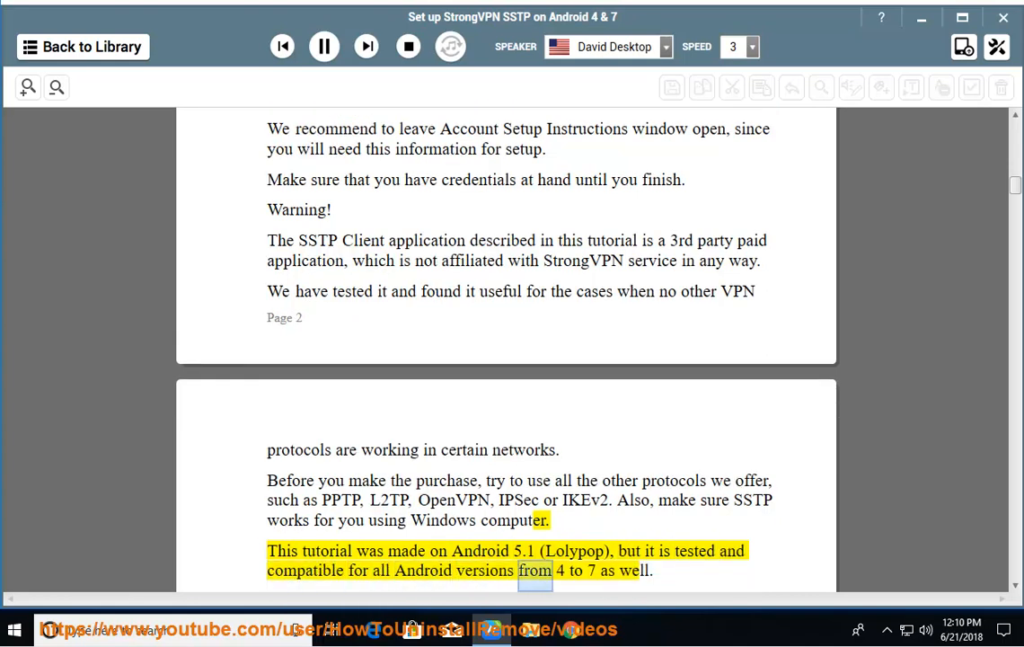
{"action": "scroll", "scroll_direction": "down", "scroll_amount": 3}
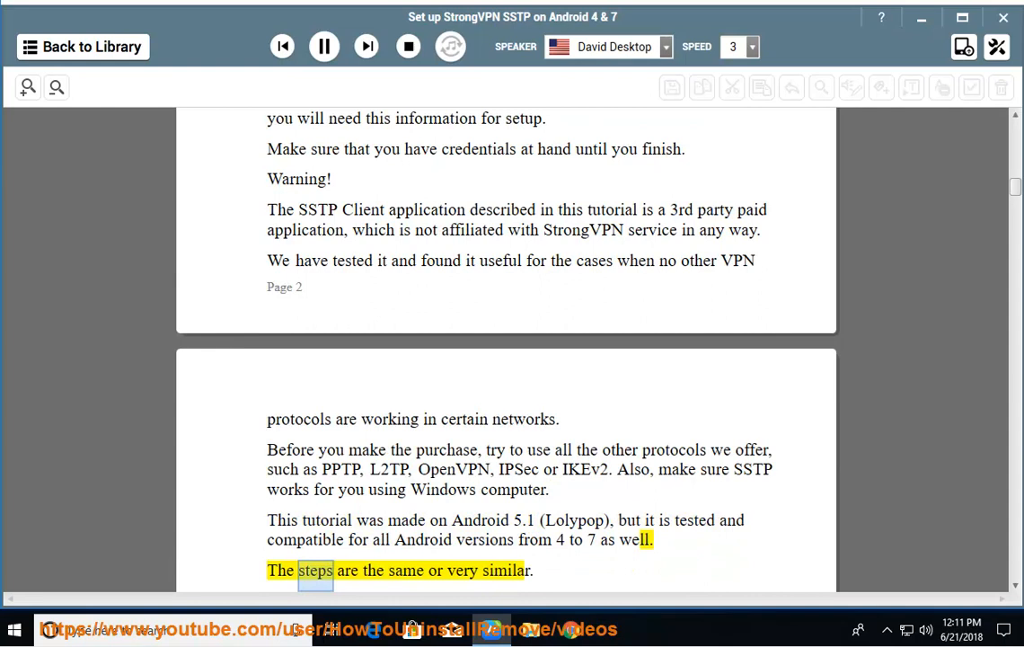
{"action": "scroll", "scroll_direction": "down", "scroll_amount": 3}
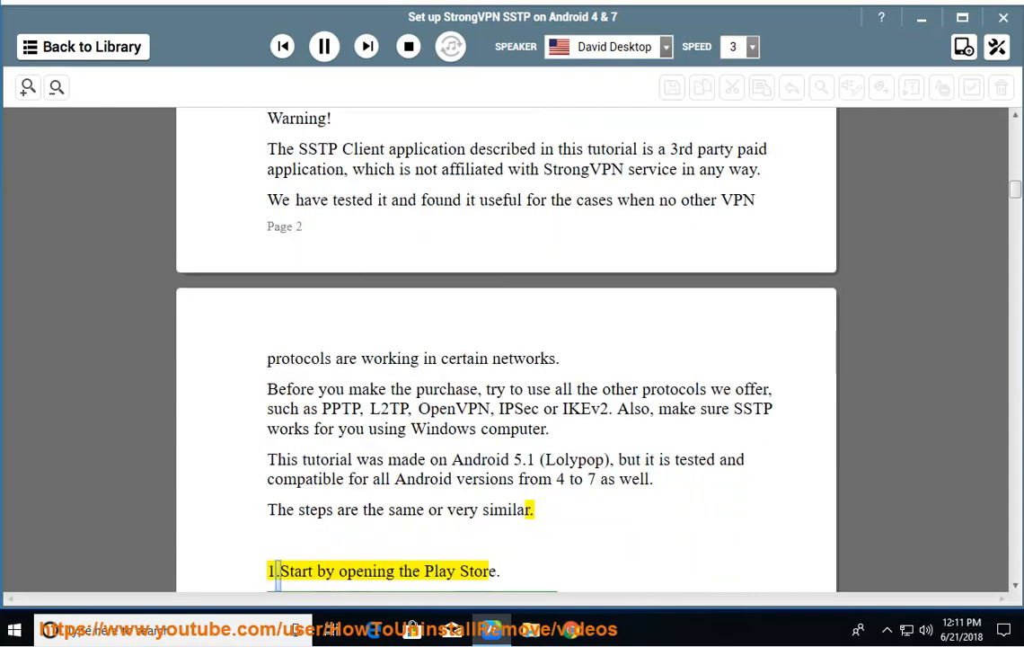
Step: Follow the read-aloud through the Play Store search, purchase, permissions and install steps
{"action": "scroll", "scroll_direction": "down", "scroll_amount": 3}
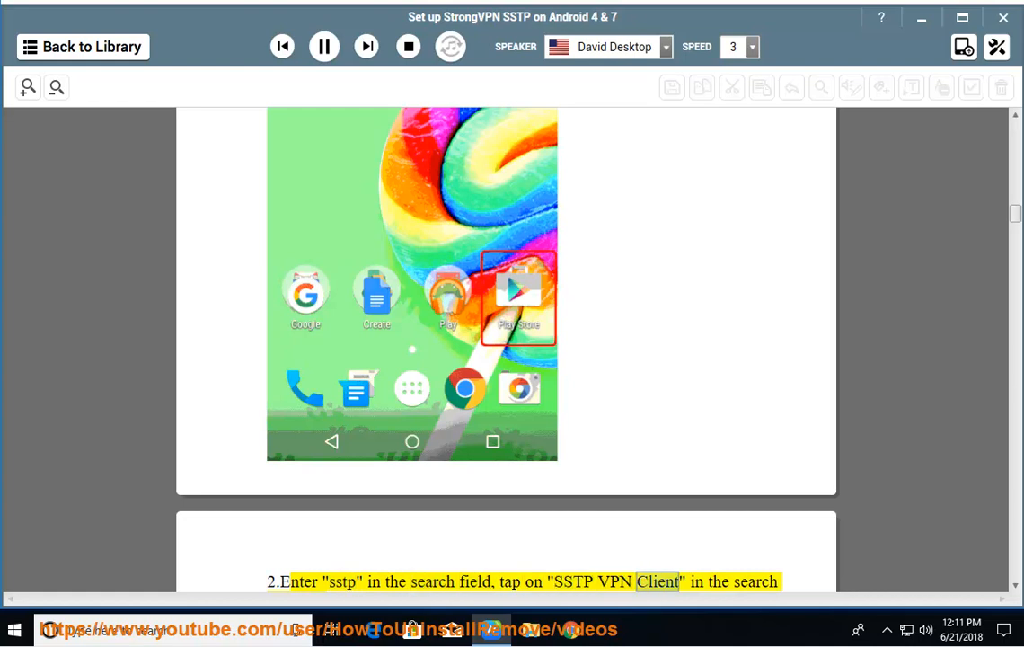
{"action": "scroll", "scroll_direction": "down", "scroll_amount": 3}
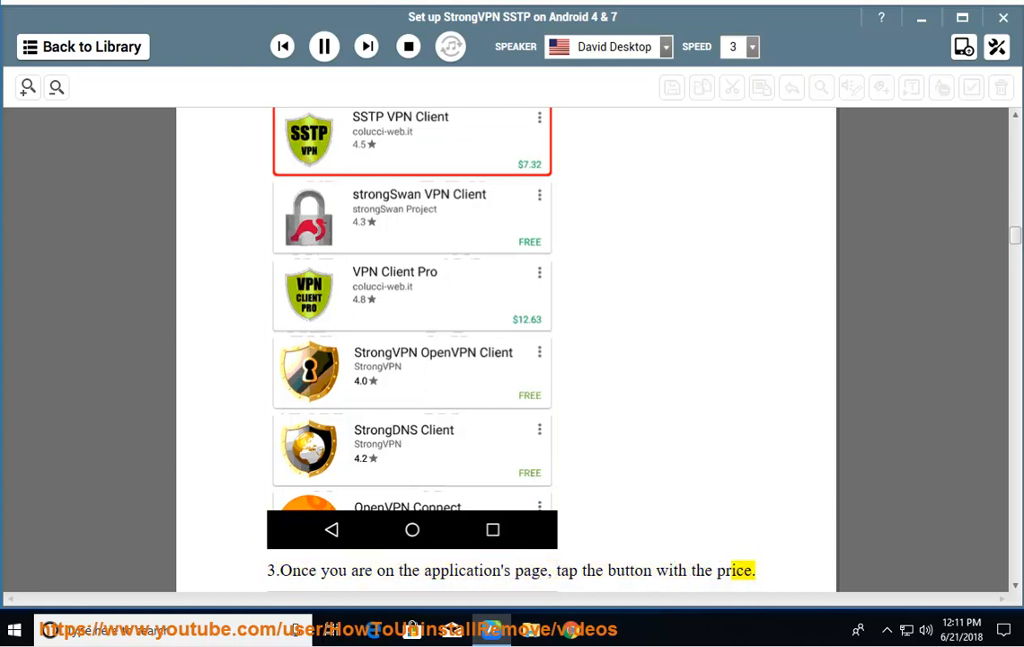
{"action": "scroll", "scroll_direction": "down", "scroll_amount": 3}
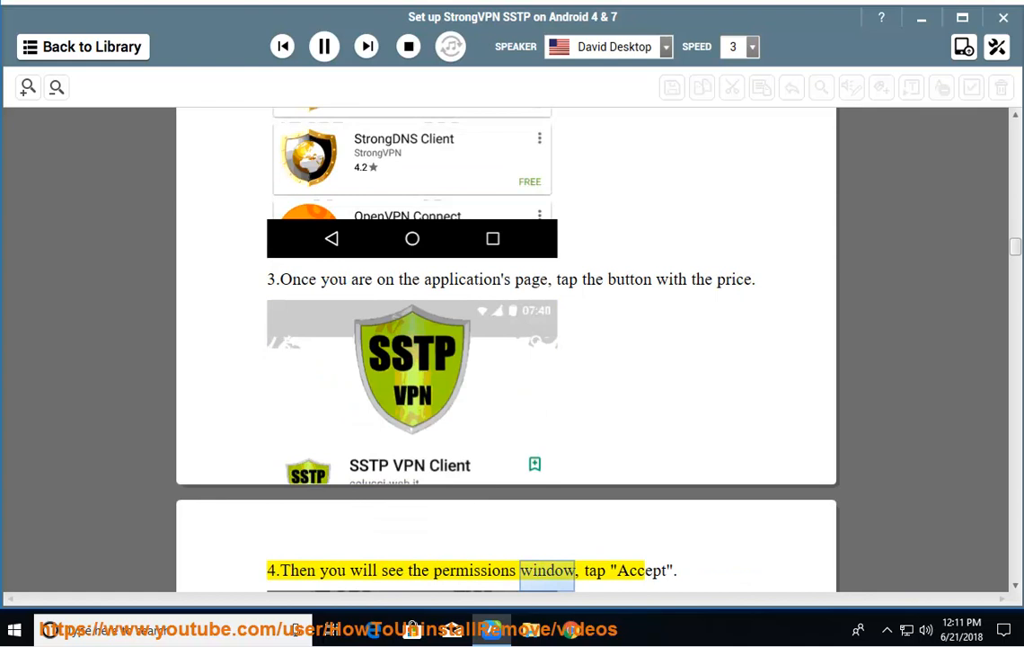
{"action": "scroll", "scroll_direction": "down", "scroll_amount": 3}
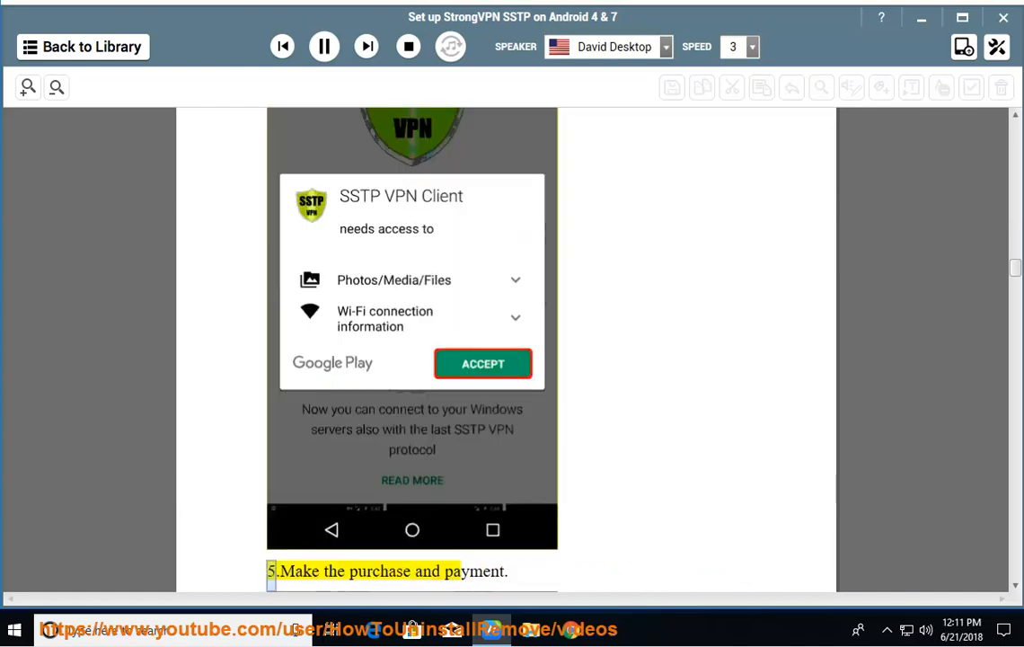
{"action": "scroll", "scroll_direction": "down", "scroll_amount": 3}
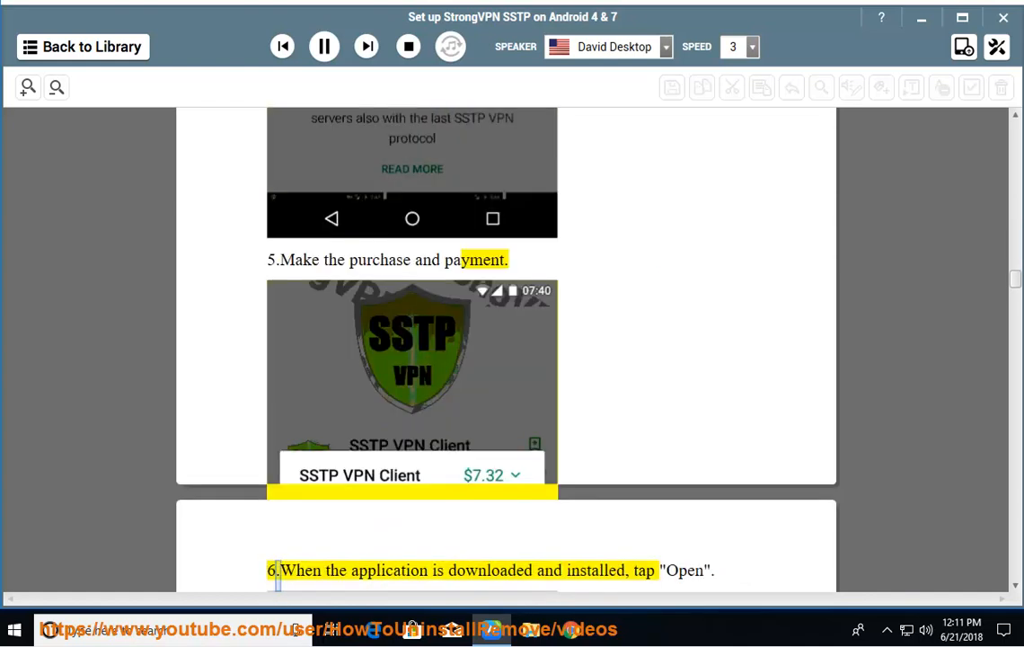
{"action": "double_click", "coordinate": [642, 570]}
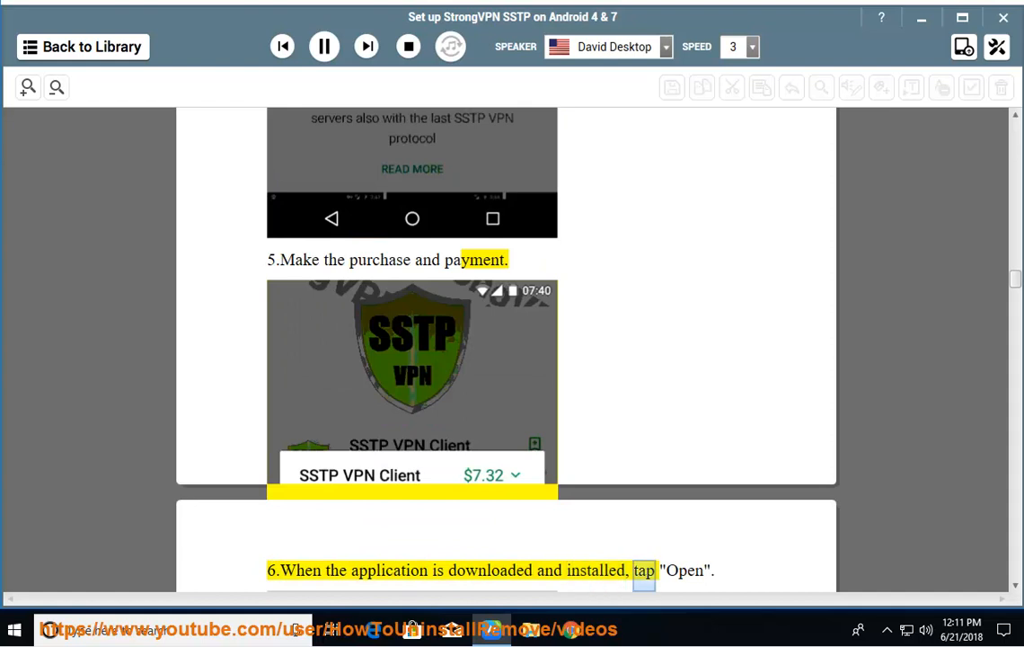
{"action": "scroll", "scroll_direction": "down", "scroll_amount": 3}
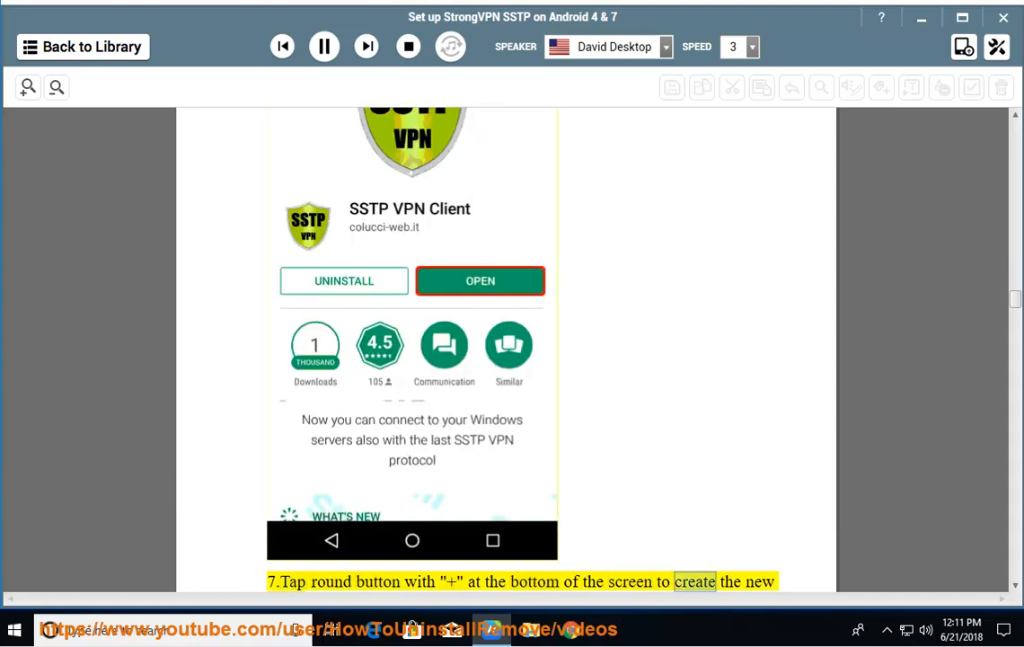
Step: Scroll along as the narration covers the saved server and Authentication steps
{"action": "scroll", "scroll_direction": "down", "scroll_amount": 3}
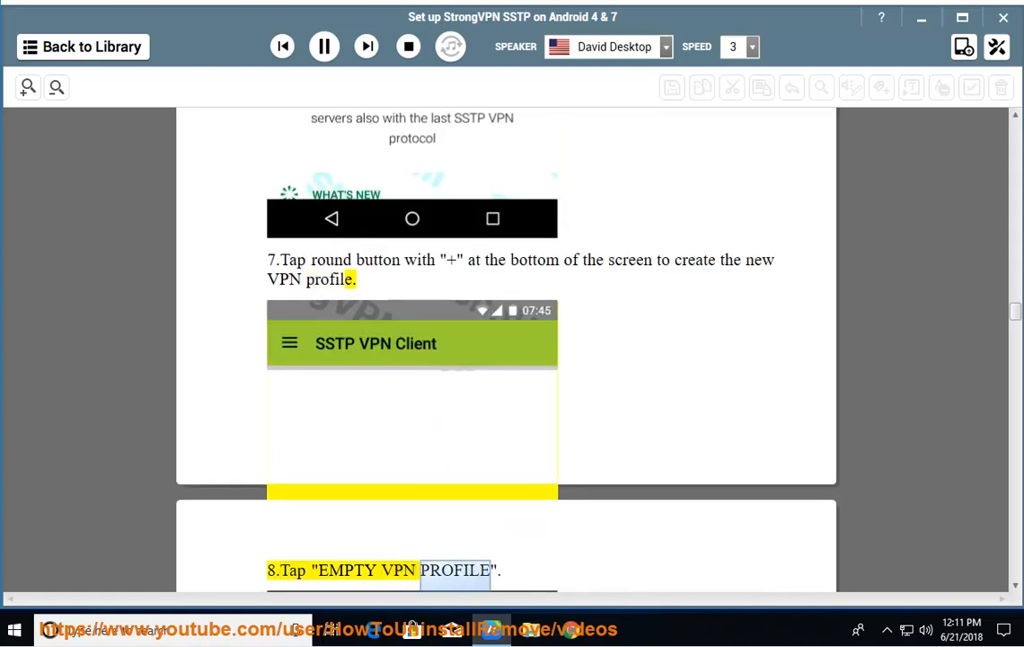
{"action": "scroll", "scroll_direction": "down", "scroll_amount": 3}
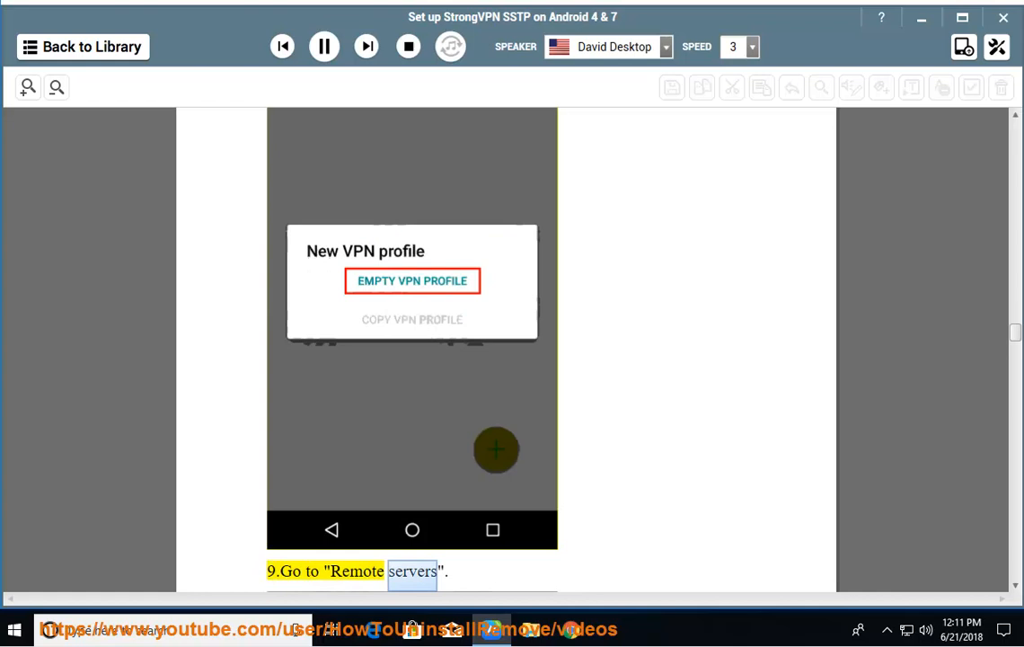
{"action": "scroll", "scroll_direction": "down", "scroll_amount": 3}
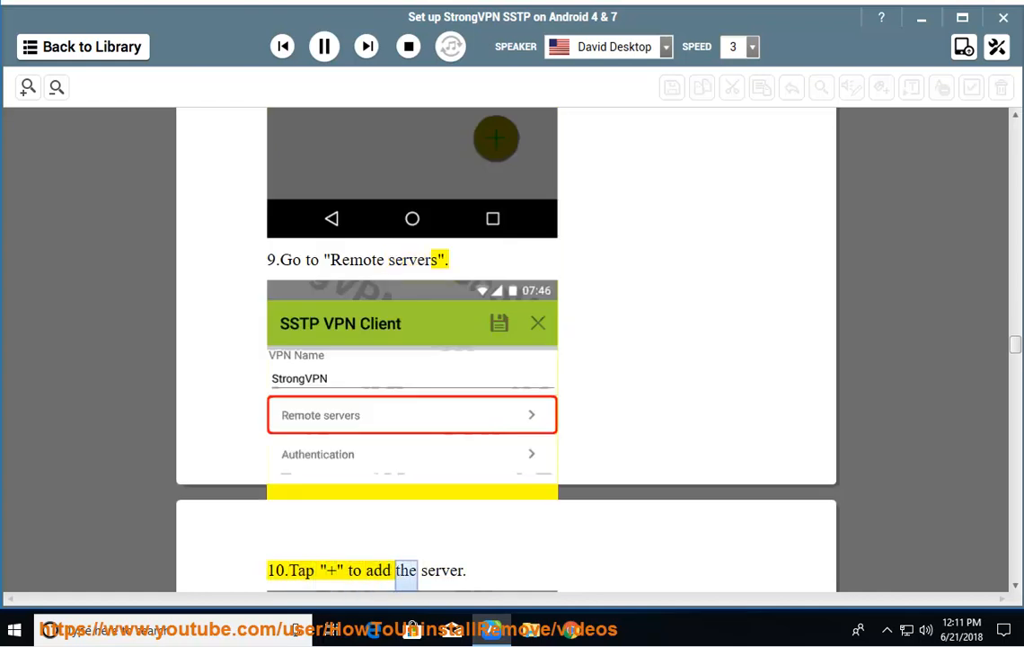
{"action": "scroll", "scroll_direction": "down", "scroll_amount": 3}
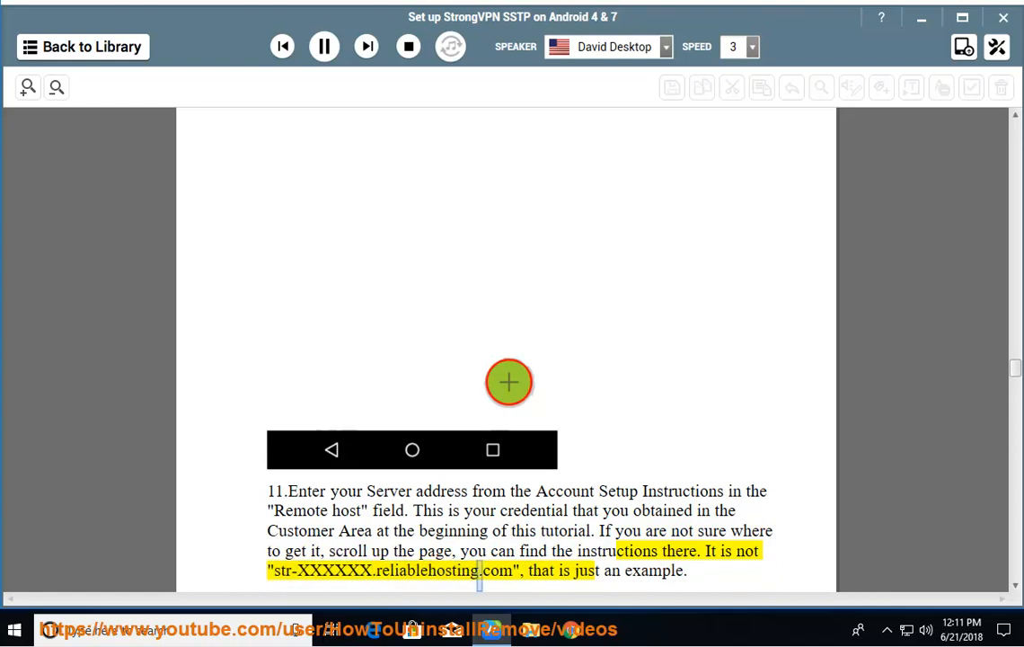
{"action": "double_click", "coordinate": [652, 571]}
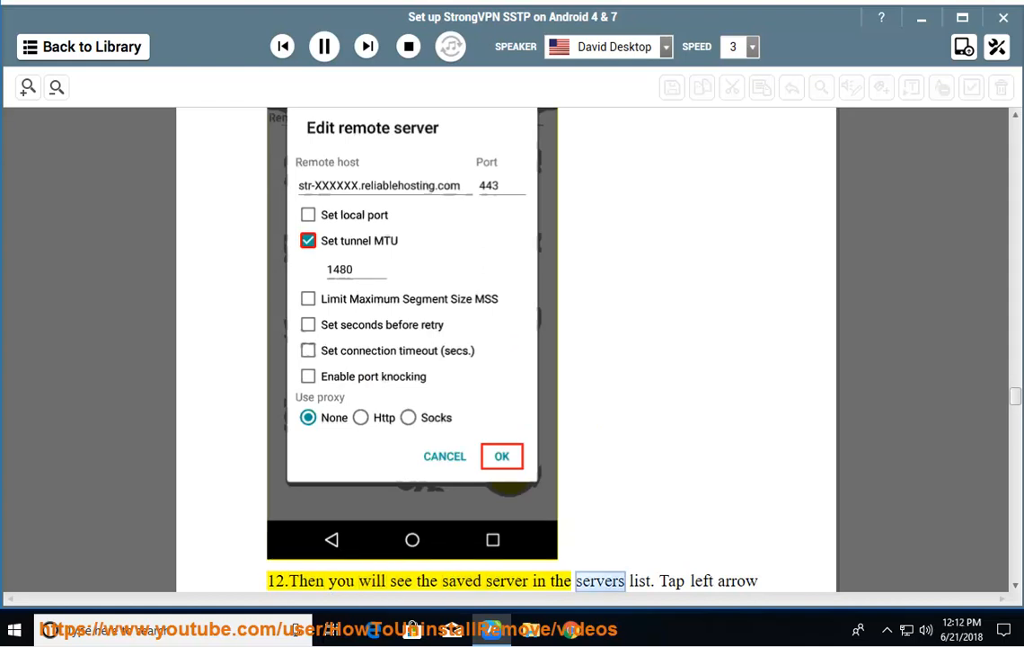
Step: Keep following the reading through the MS-CHAPv2 credential steps up to step 15
{"action": "scroll", "scroll_direction": "down", "scroll_amount": 3}
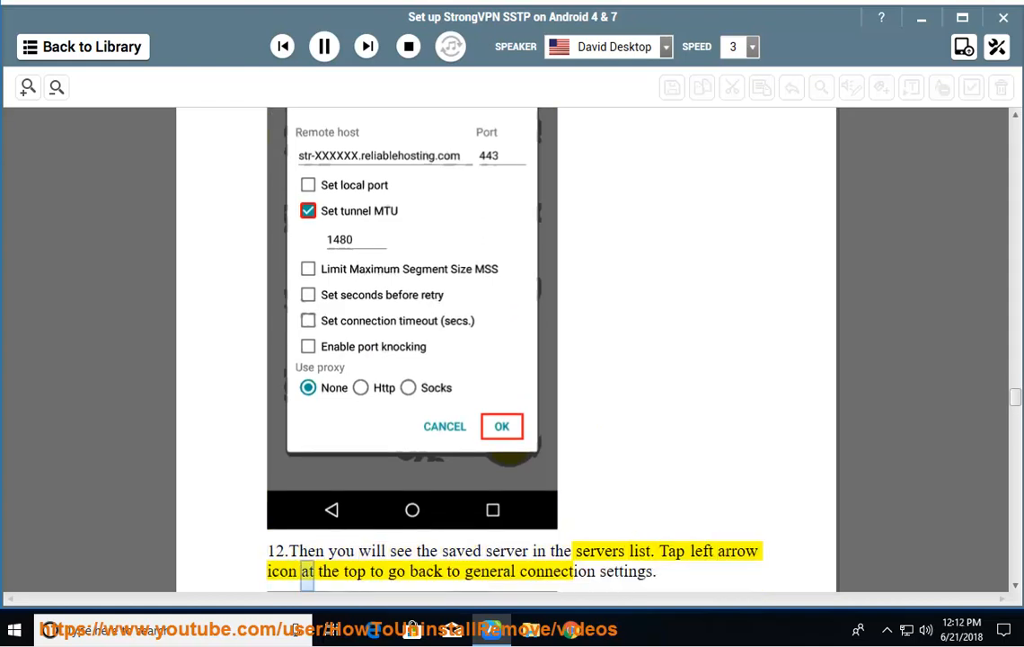
{"action": "scroll", "scroll_direction": "down", "scroll_amount": 3}
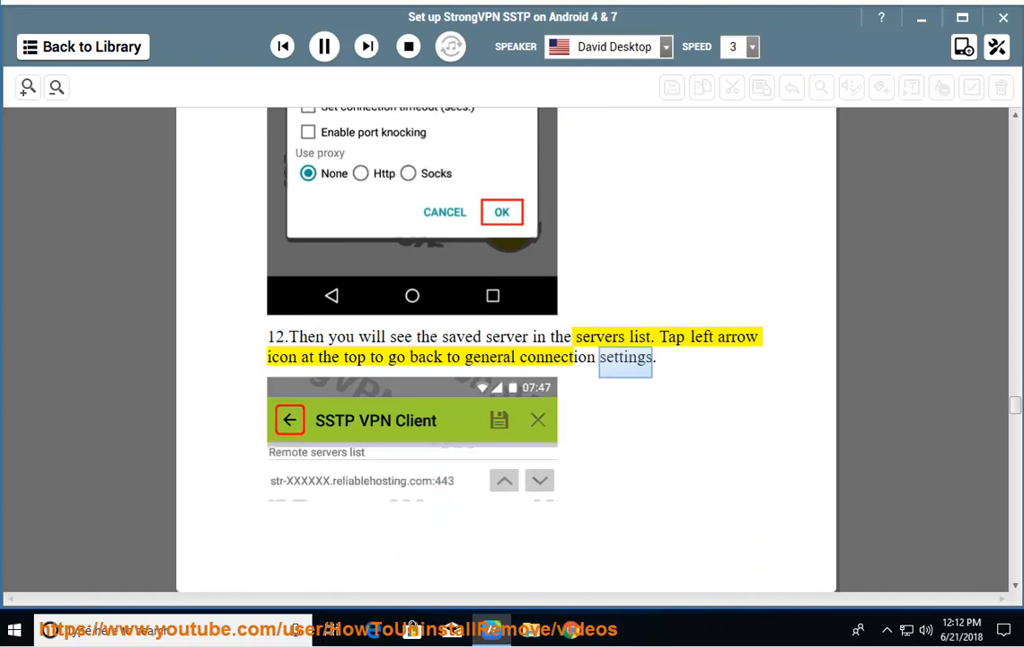
{"action": "scroll", "scroll_direction": "down", "scroll_amount": 3}
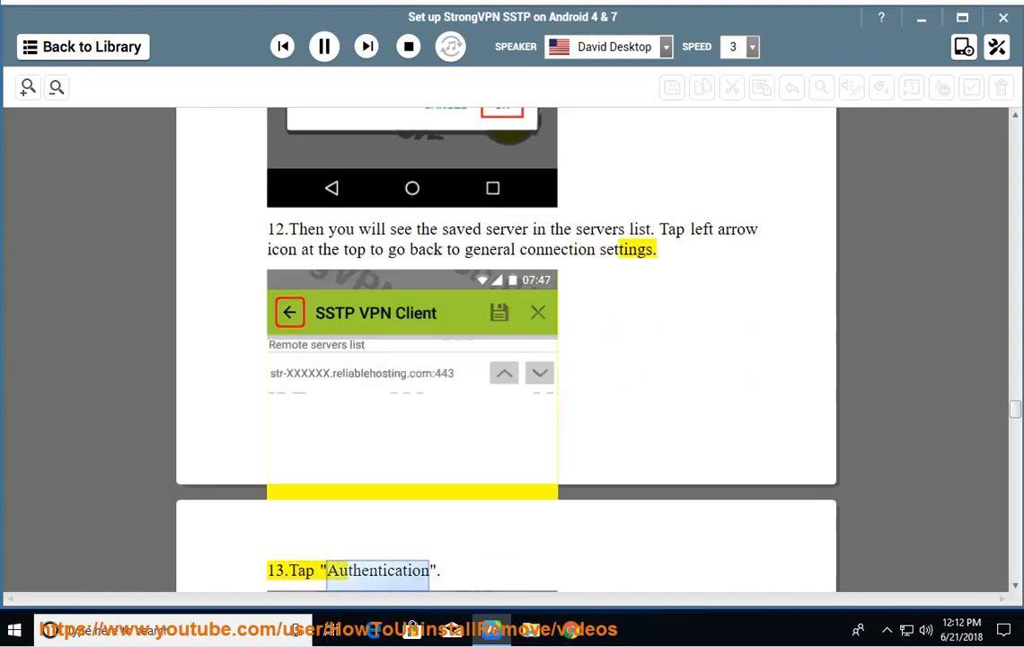
{"action": "scroll", "scroll_direction": "down", "scroll_amount": 3}
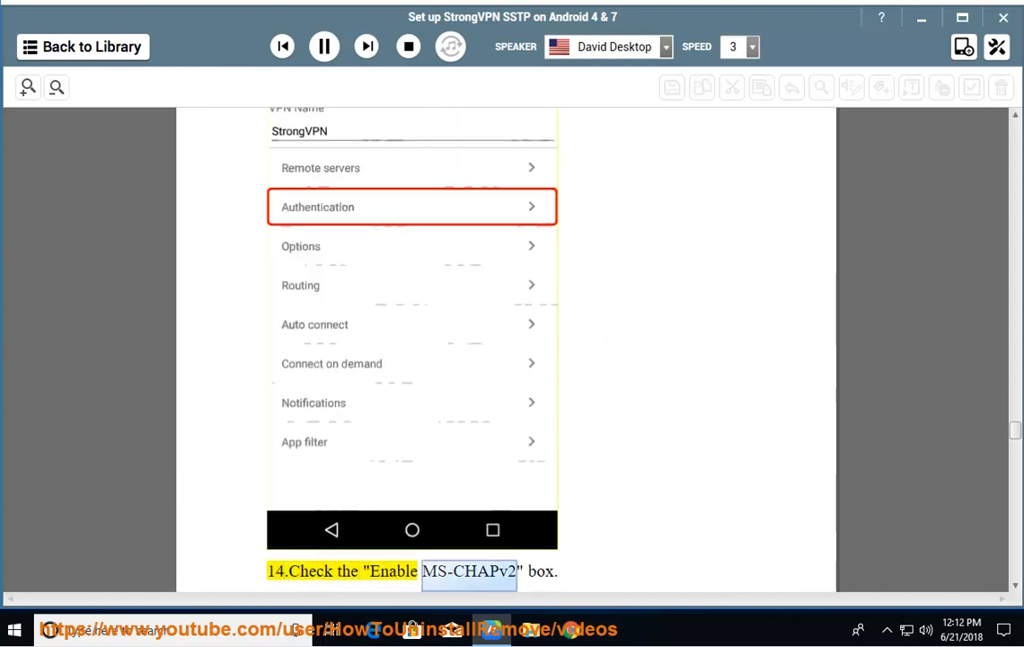
{"action": "scroll", "scroll_direction": "down", "scroll_amount": 3}
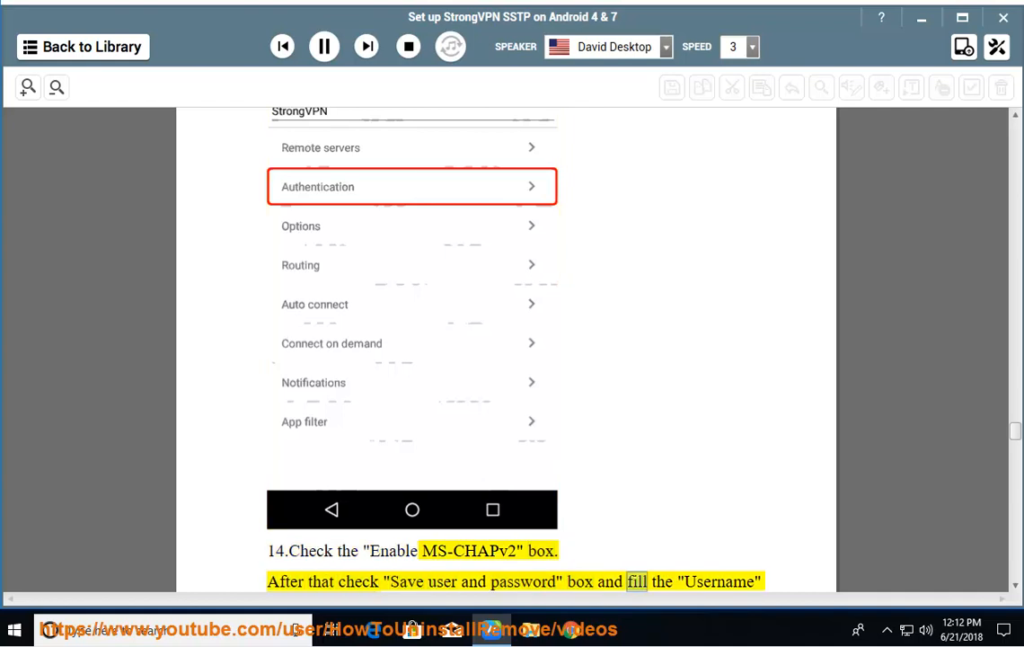
{"action": "scroll", "scroll_direction": "down", "scroll_amount": 3}
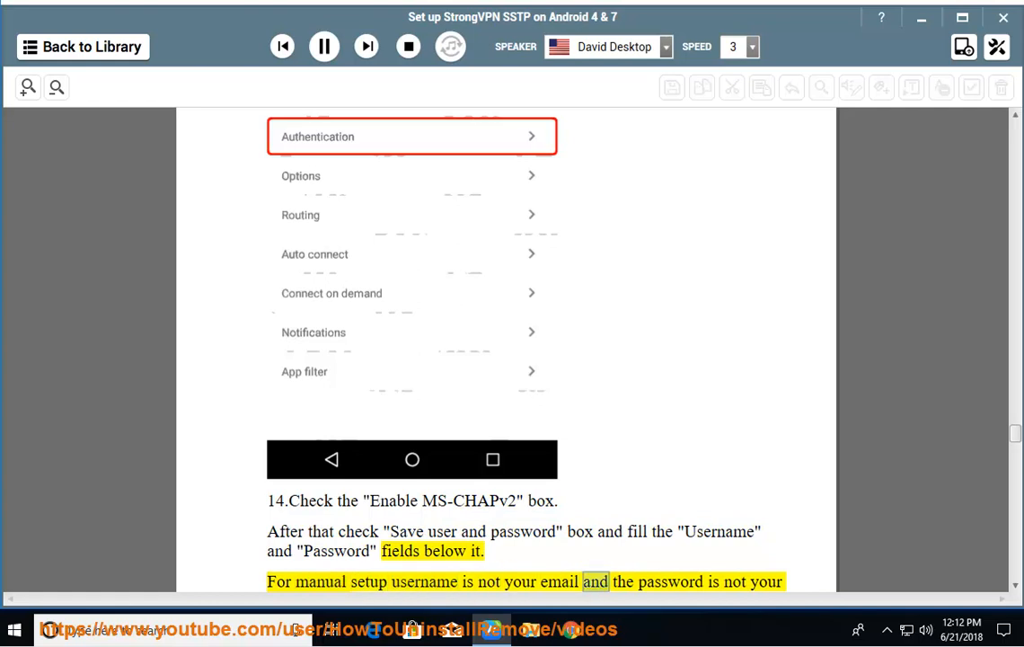
{"action": "scroll", "scroll_direction": "down", "scroll_amount": 3}
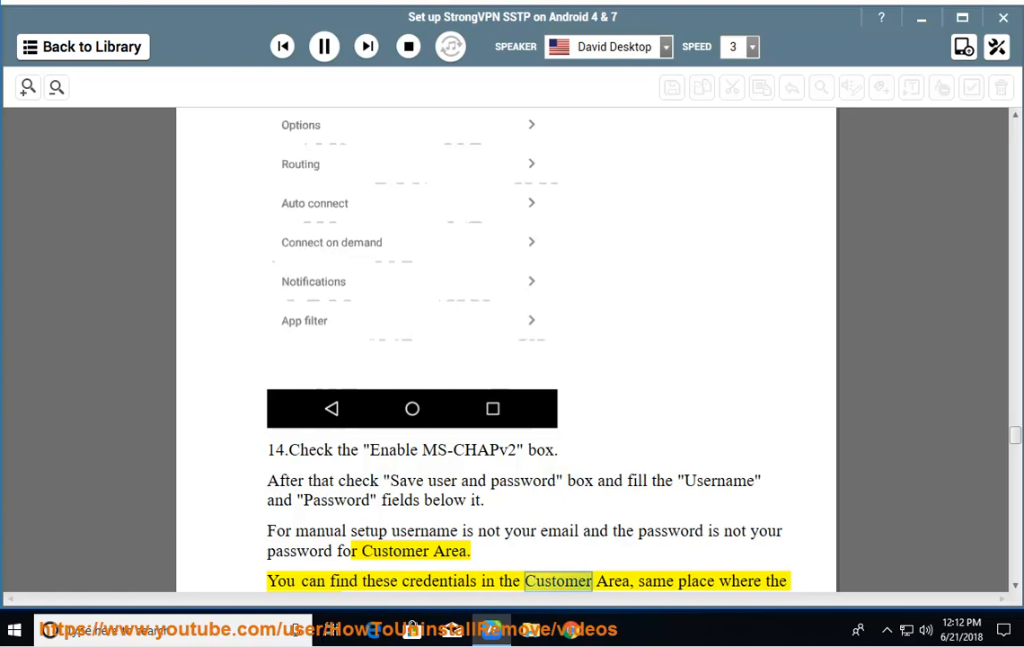
{"action": "scroll", "scroll_direction": "down", "scroll_amount": 3}
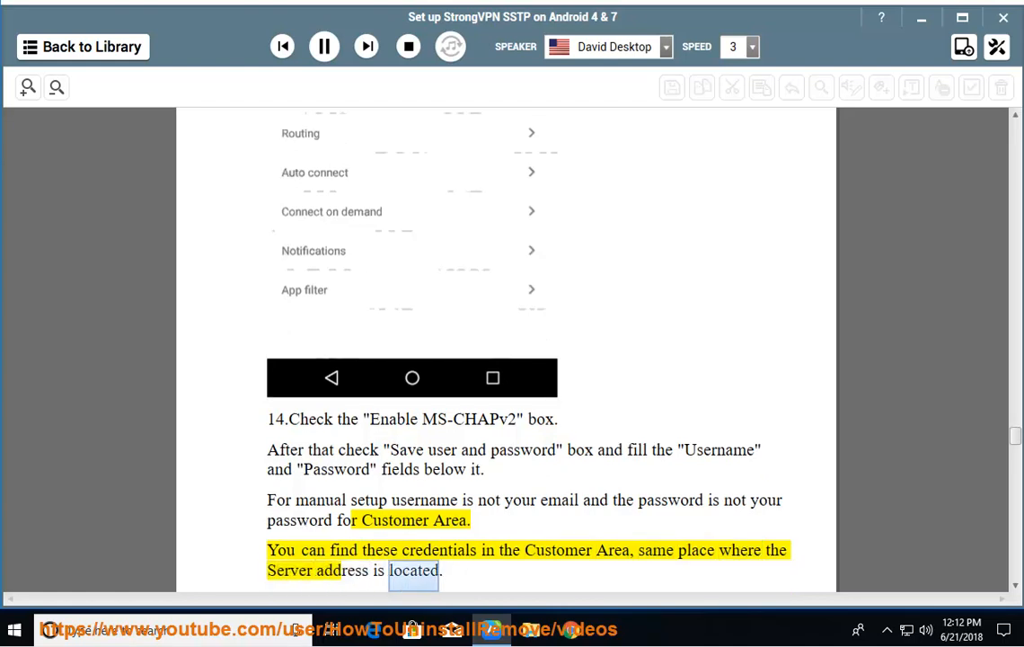
{"action": "scroll", "scroll_direction": "down", "scroll_amount": 3}
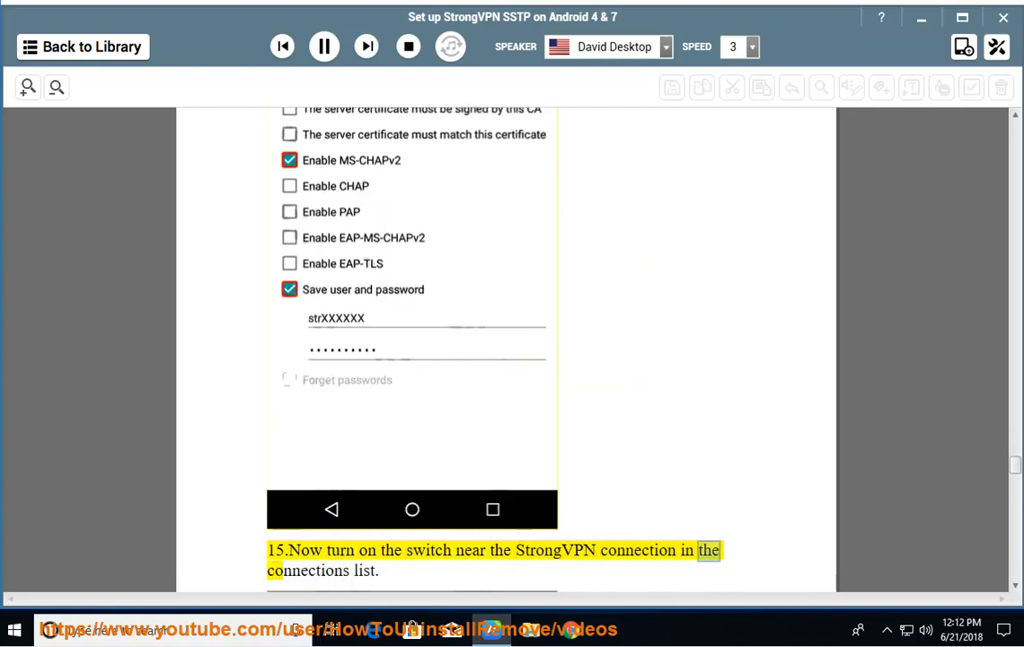
Step: Follow the narration through the connection request, connected status and IP-check steps
{"action": "scroll", "scroll_direction": "down", "scroll_amount": 3}
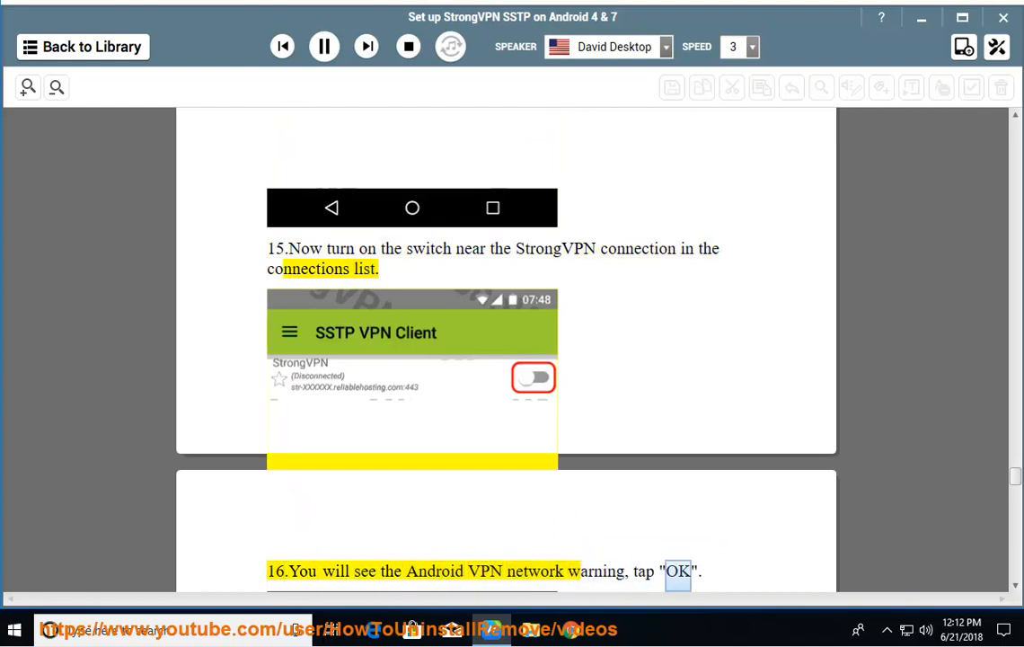
{"action": "scroll", "scroll_direction": "down", "scroll_amount": 3}
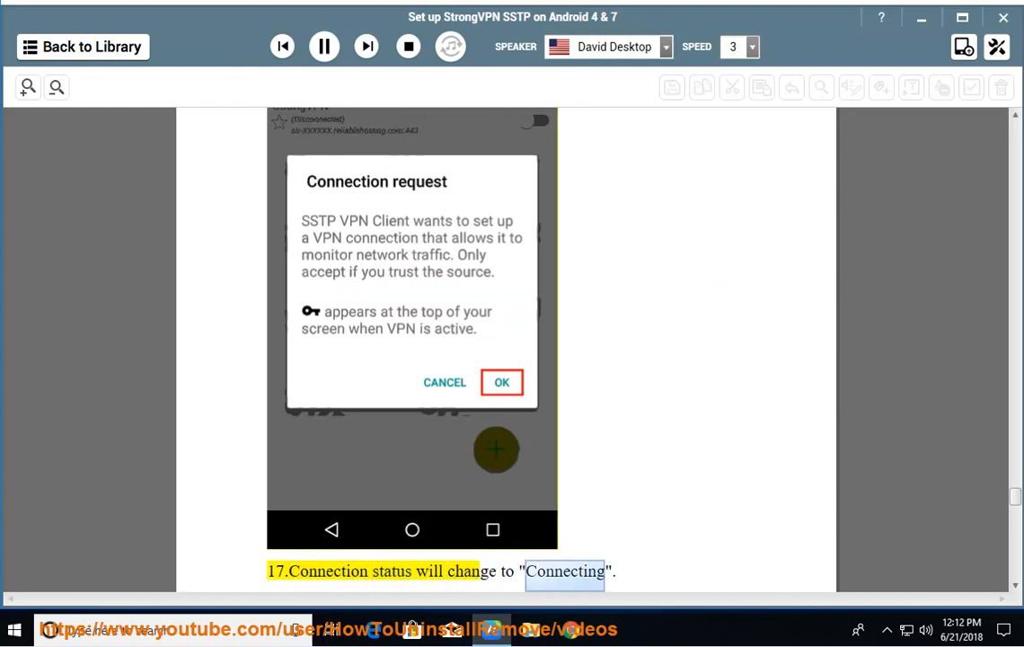
{"action": "scroll", "scroll_direction": "down", "scroll_amount": 3}
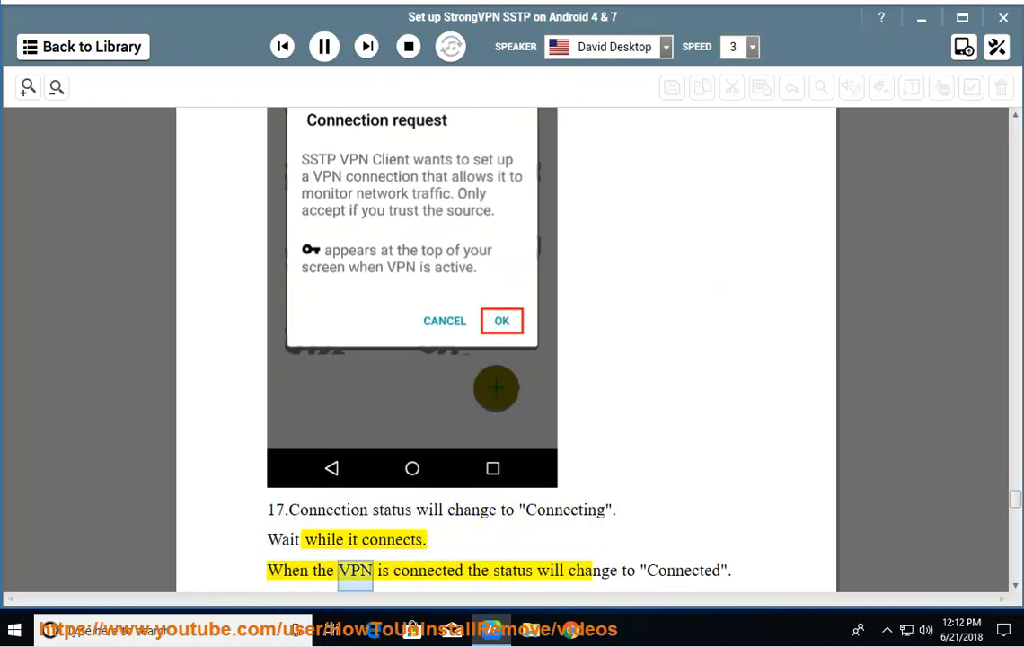
{"action": "double_click", "coordinate": [684, 571]}
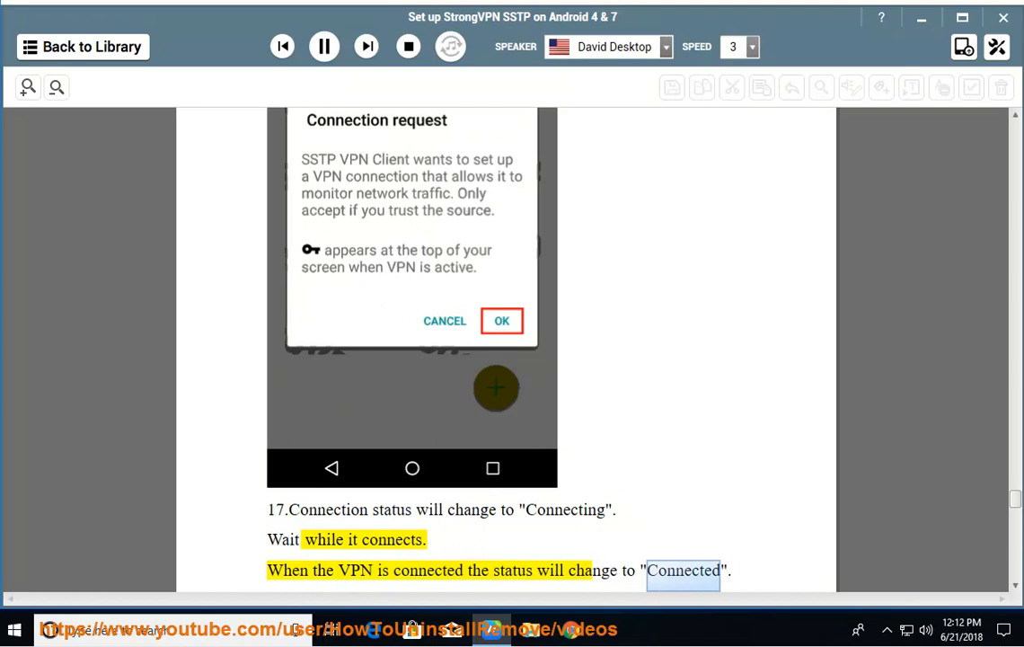
{"action": "scroll", "scroll_direction": "down", "scroll_amount": 3}
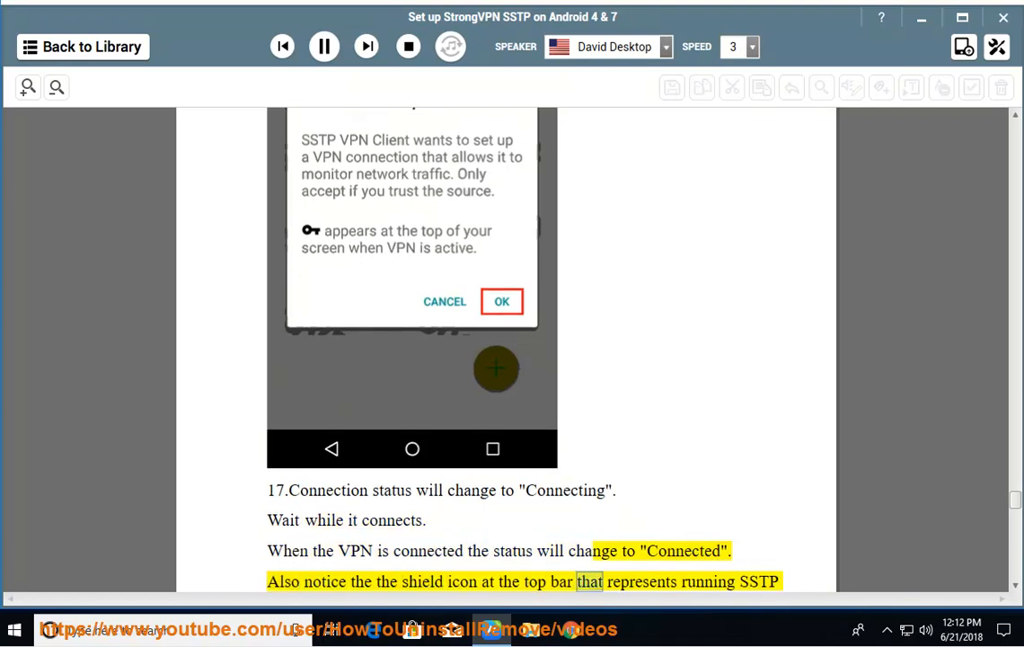
{"action": "scroll", "scroll_direction": "down", "scroll_amount": 3}
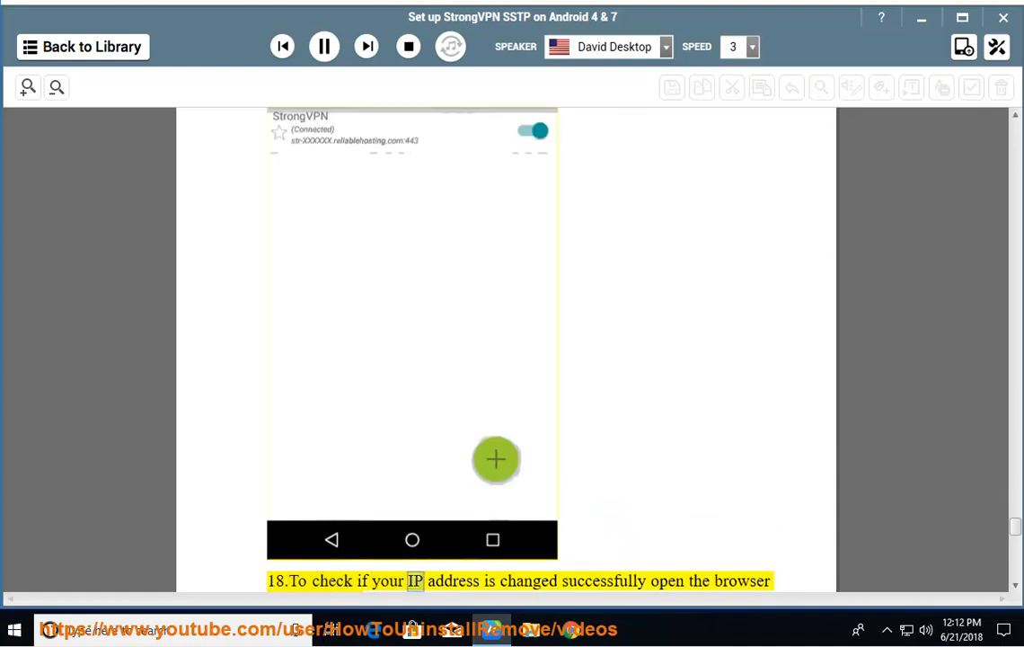
{"action": "scroll", "scroll_direction": "down", "scroll_amount": 3}
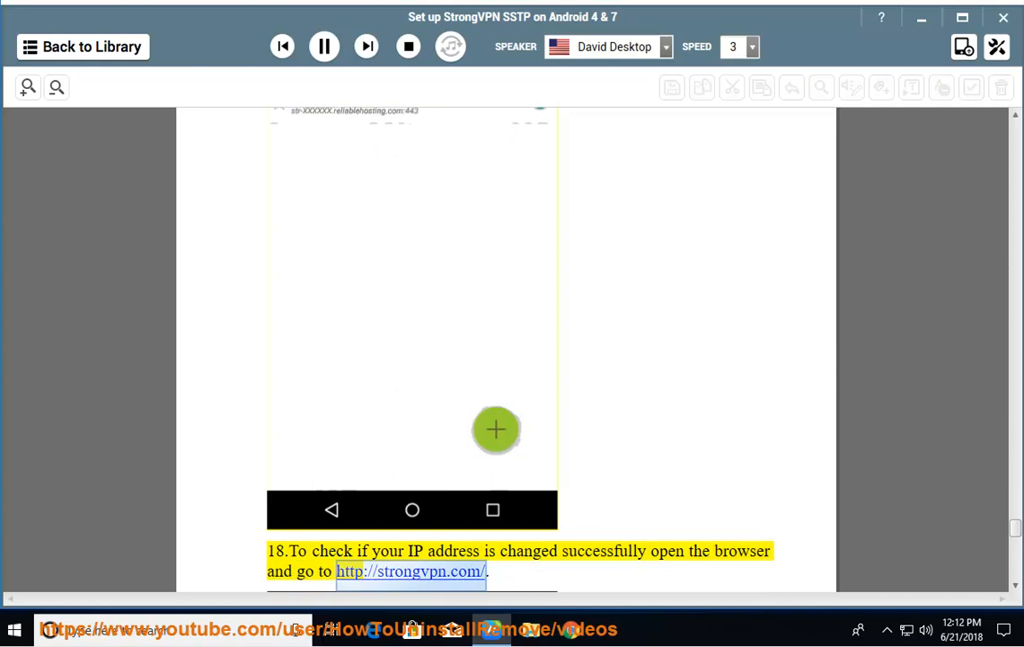
{"action": "scroll", "scroll_direction": "down", "scroll_amount": 3}
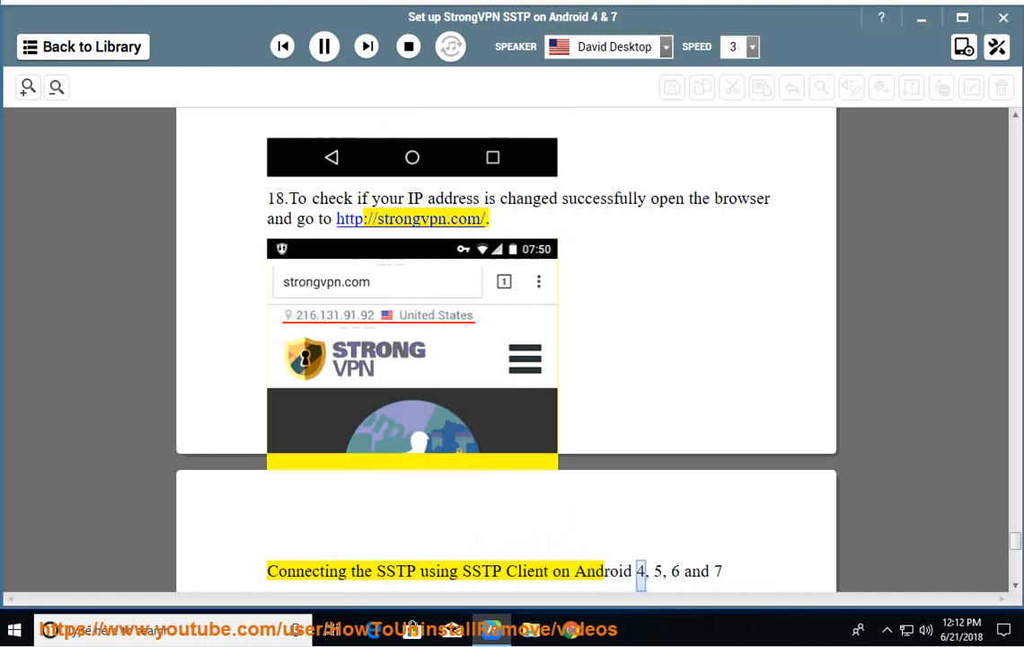
Step: Scroll along as the SSTP Client connection steps and key-icon note are read
{"action": "scroll", "scroll_direction": "down", "scroll_amount": 3}
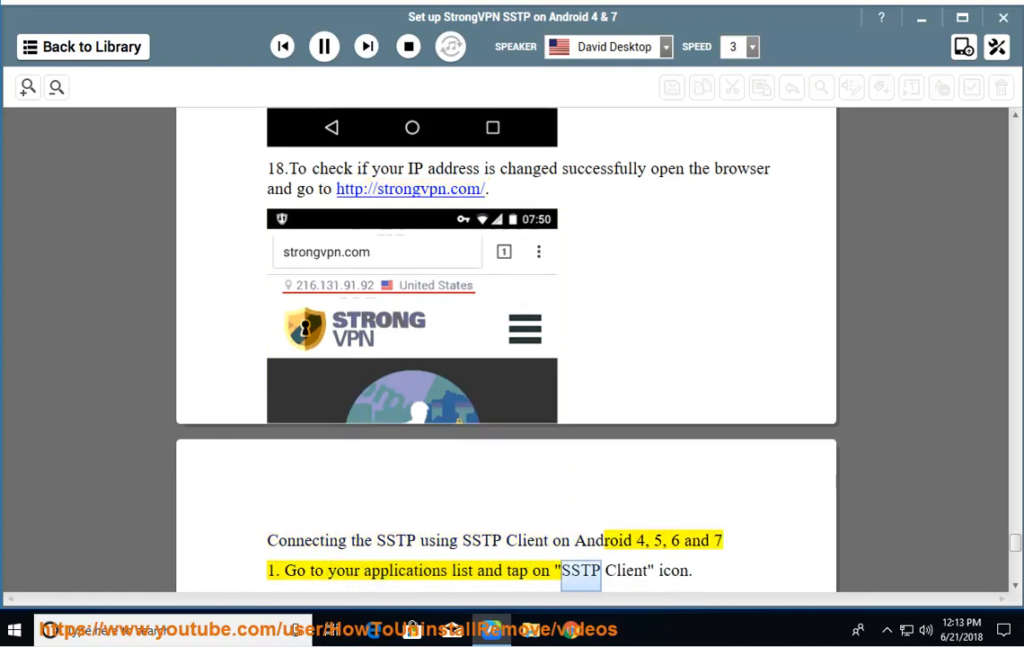
{"action": "scroll", "scroll_direction": "down", "scroll_amount": 3}
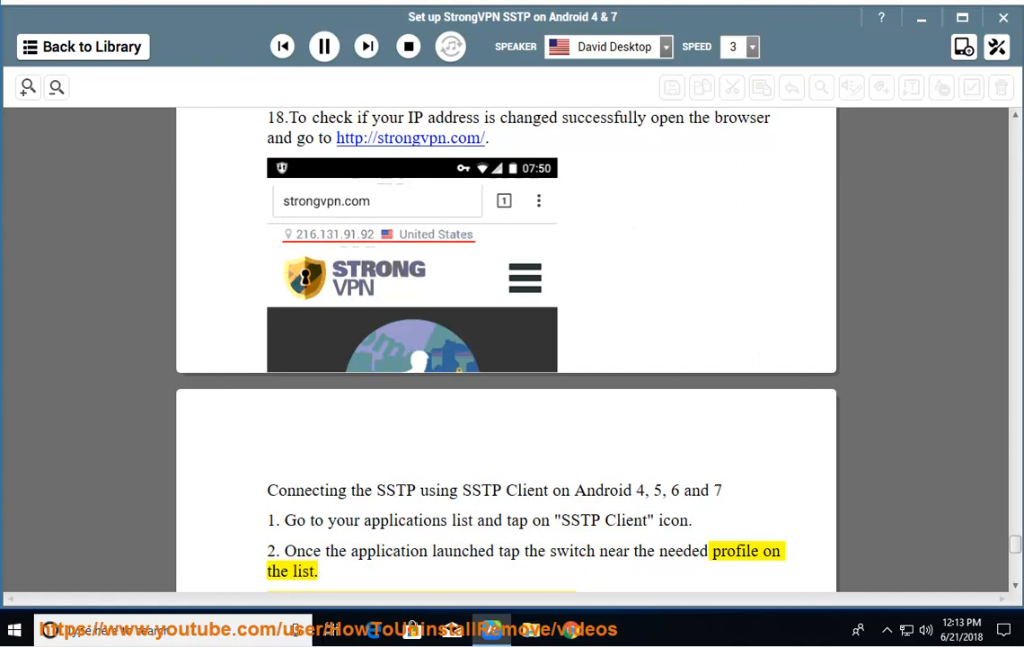
{"action": "scroll", "scroll_direction": "down", "scroll_amount": 3}
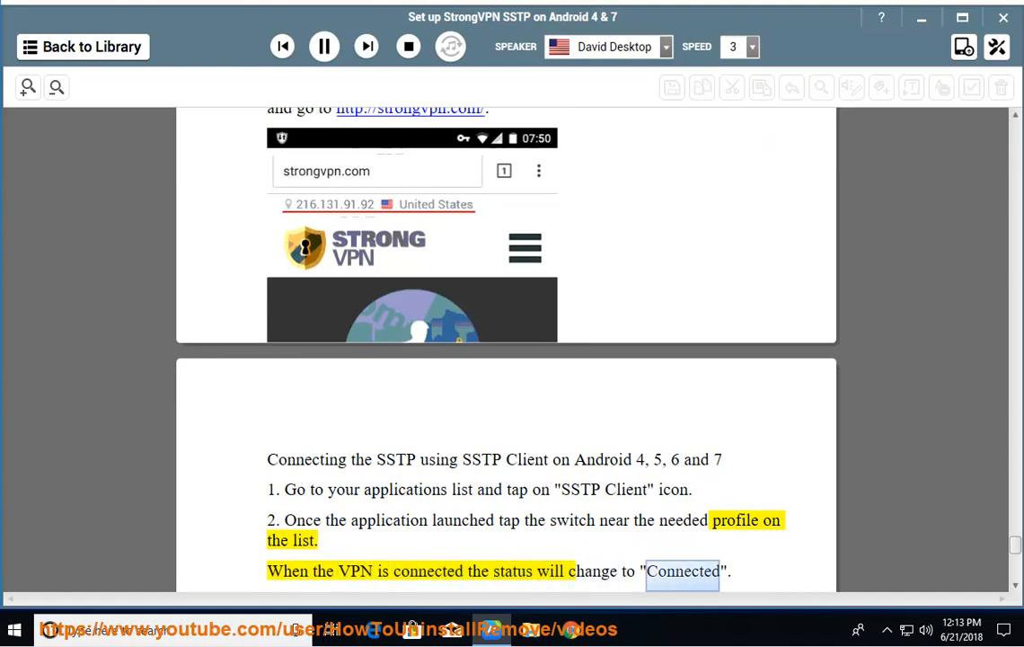
{"action": "scroll", "scroll_direction": "down", "scroll_amount": 3}
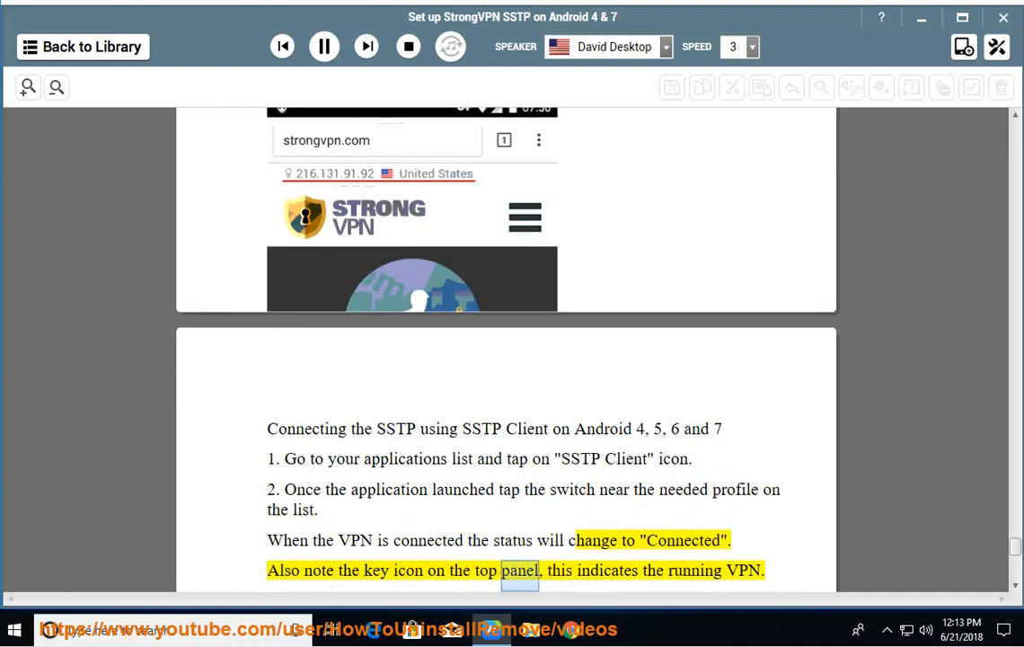
{"action": "scroll", "scroll_direction": "down", "scroll_amount": 3}
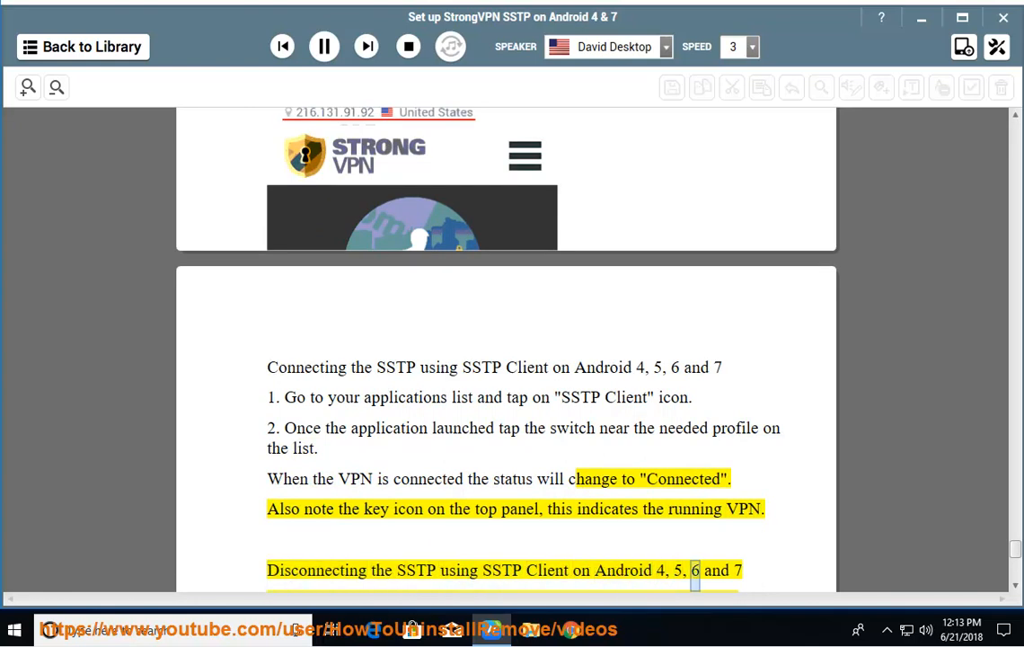
Step: Follow the swipe-down DISCONNECT instruction and the alternative SSTP Client icon method
{"action": "scroll", "scroll_direction": "down", "scroll_amount": 3}
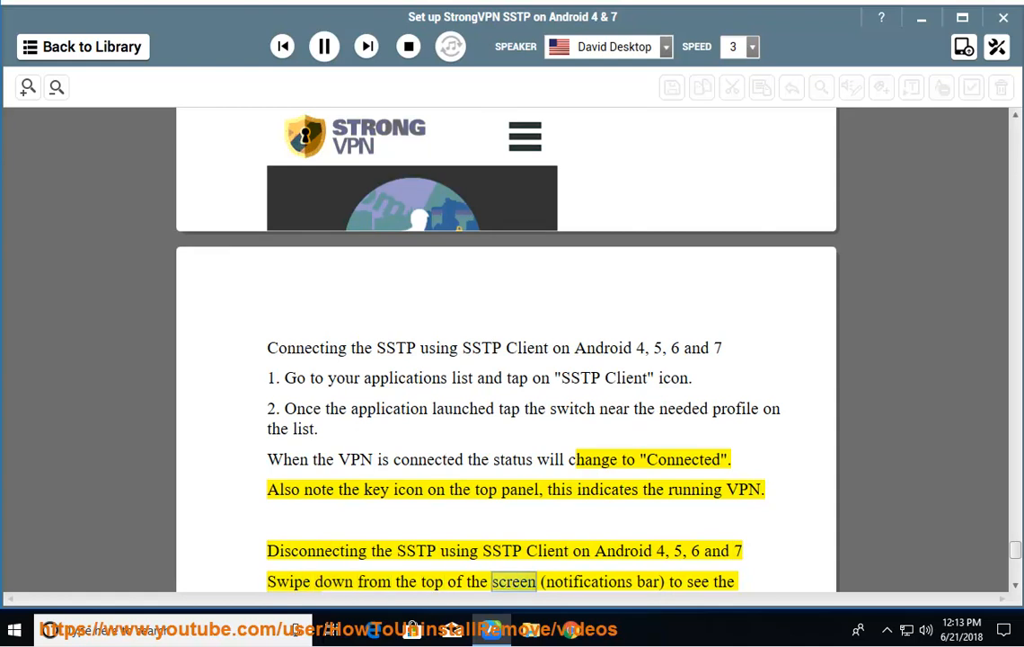
{"action": "scroll", "scroll_direction": "down", "scroll_amount": 3}
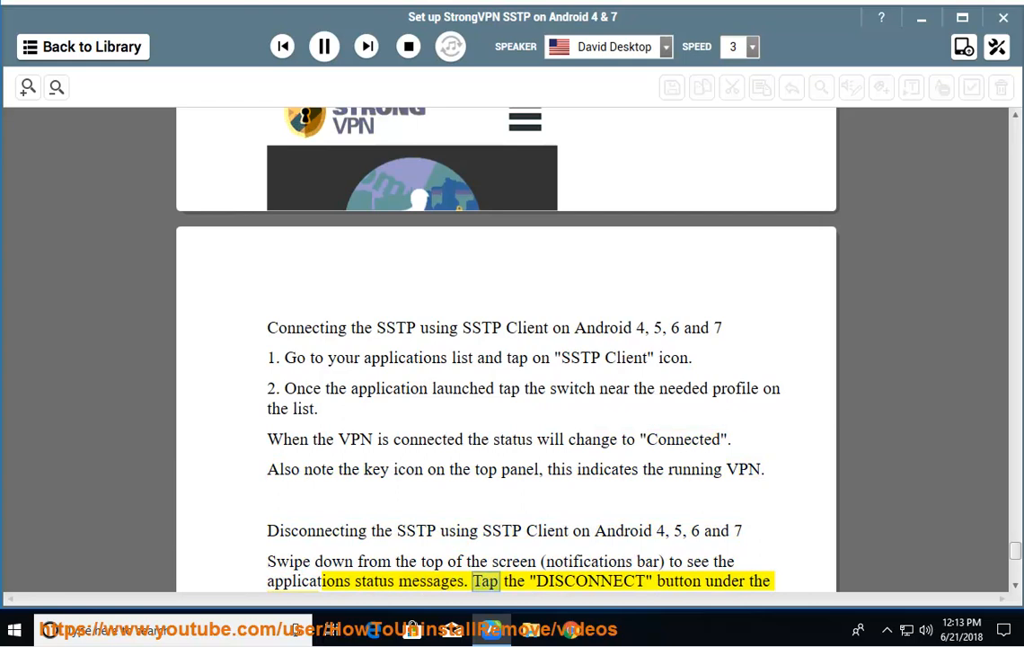
{"action": "scroll", "scroll_direction": "down", "scroll_amount": 3}
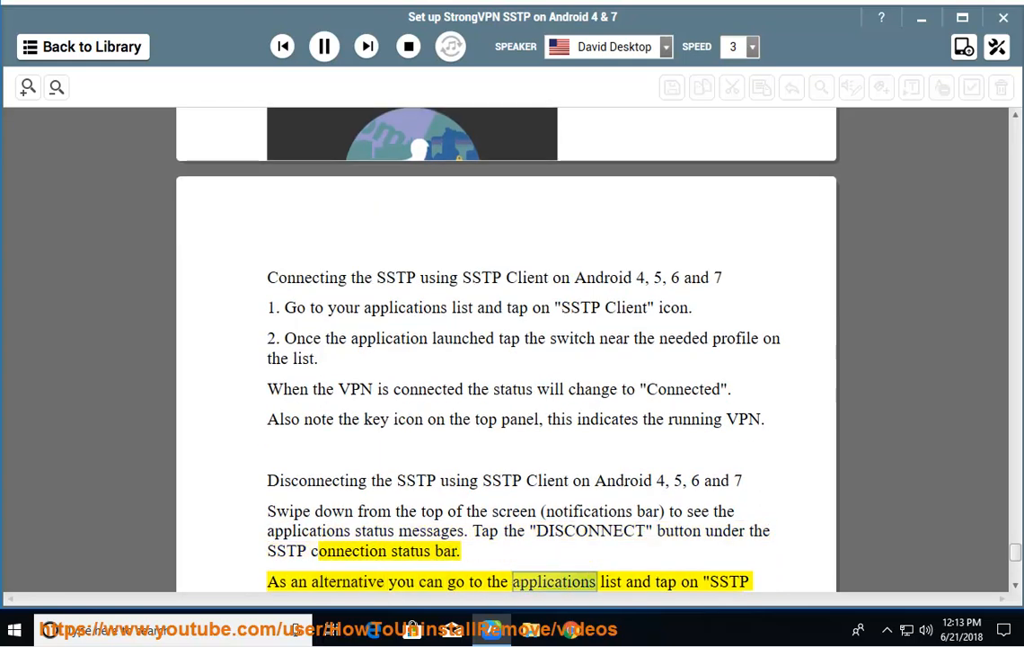
{"action": "scroll", "scroll_direction": "up", "scroll_amount": 3}
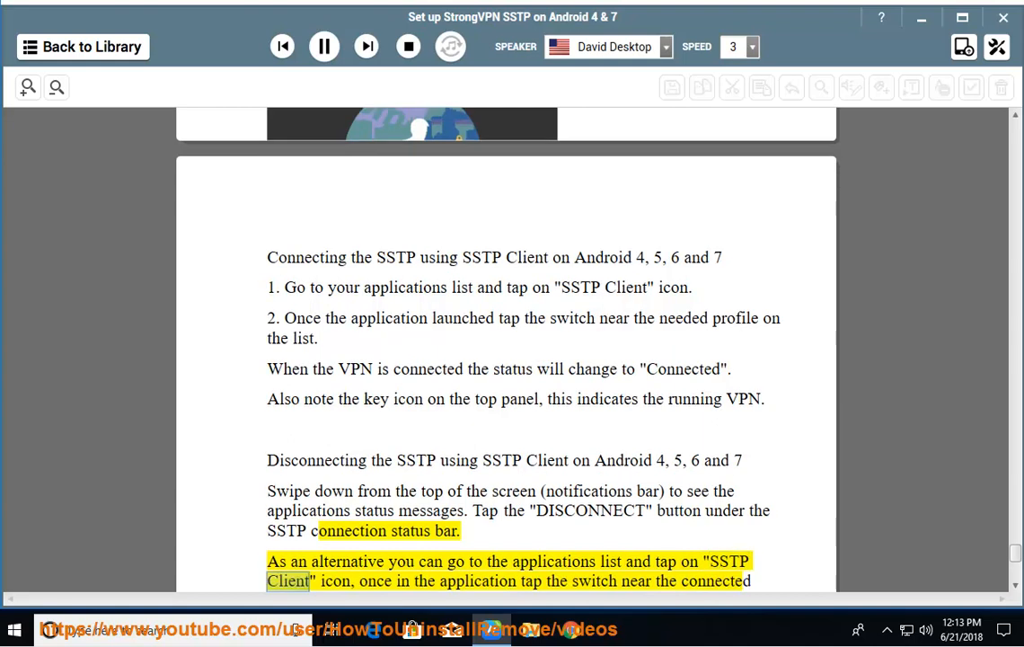